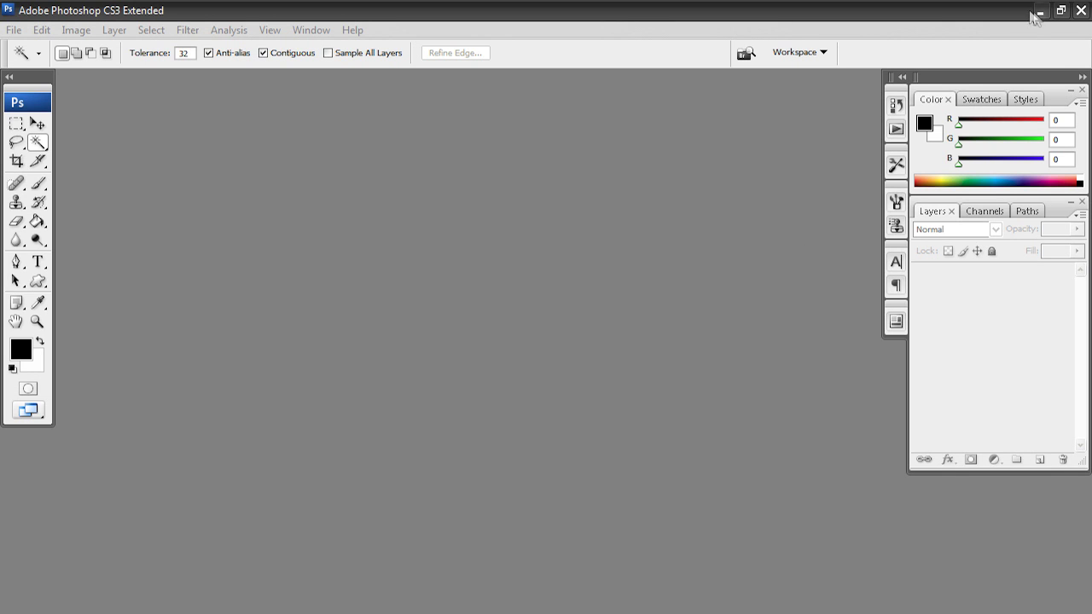
Step: Minimize Photoshop to show the current black TECHTOPIA desktop wallpaper
click(1037, 10)
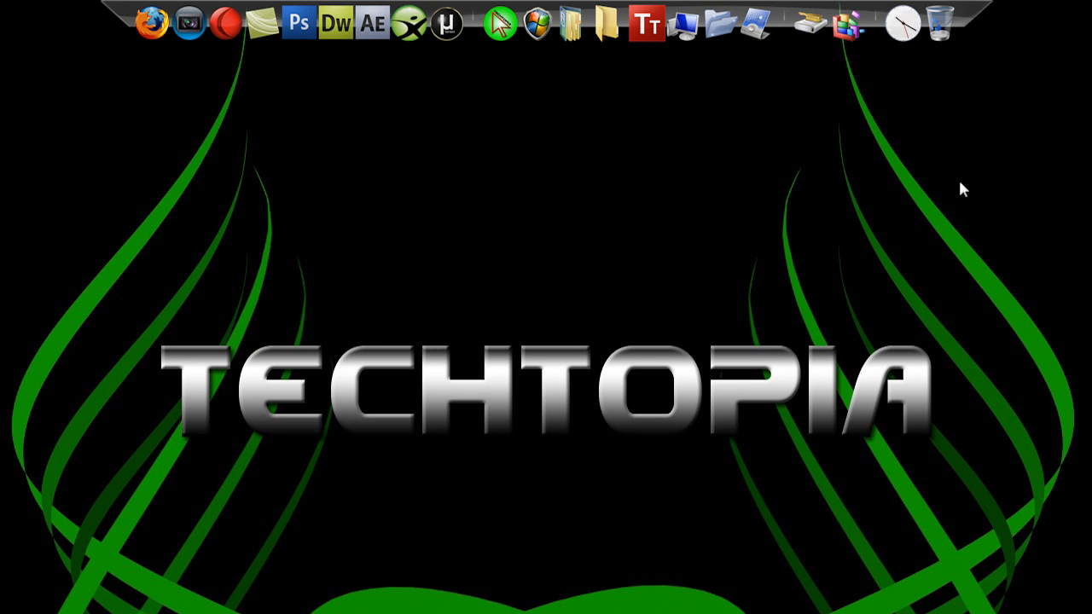
mouse_move(100, 217)
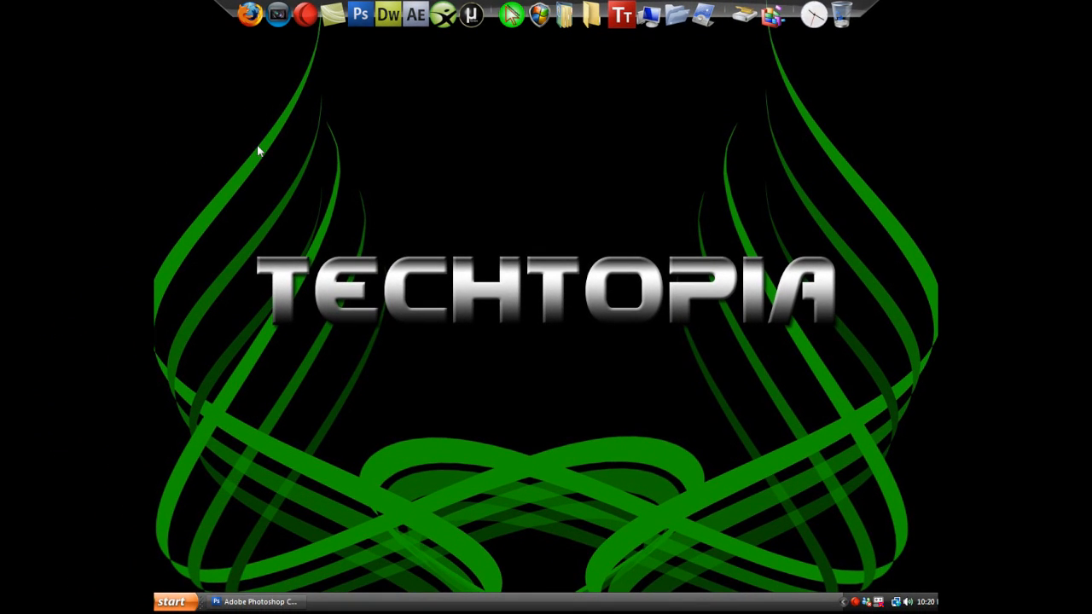
mouse_move(266, 147)
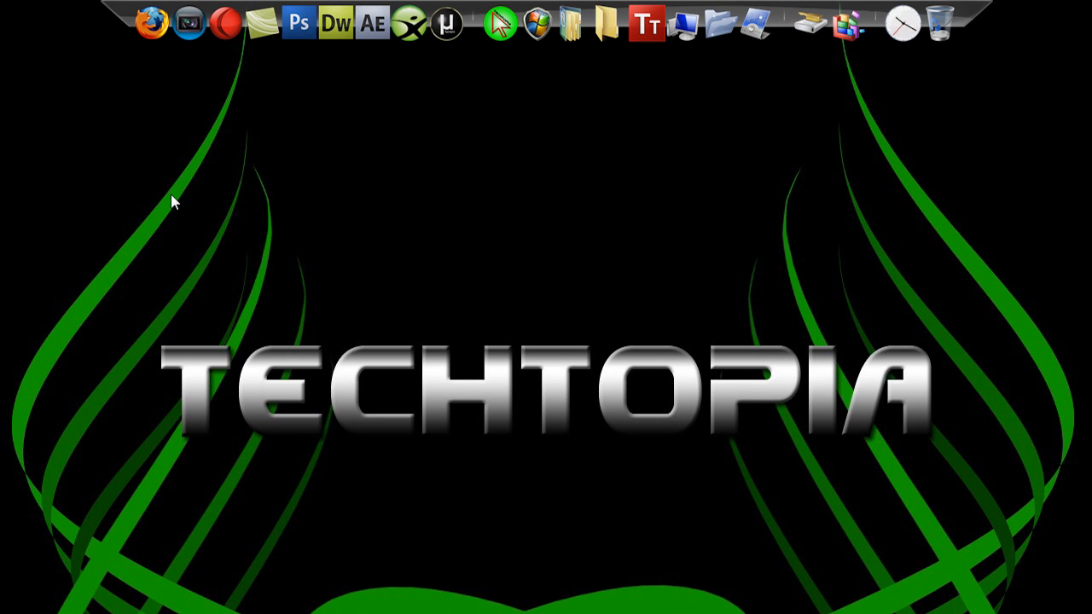
mouse_move(179, 207)
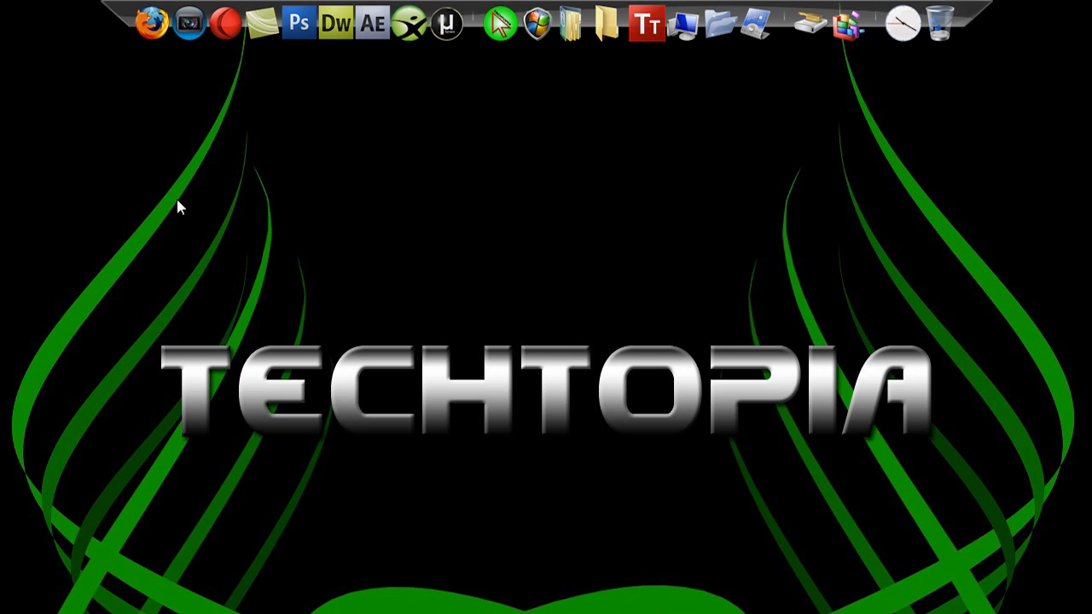
mouse_move(181, 207)
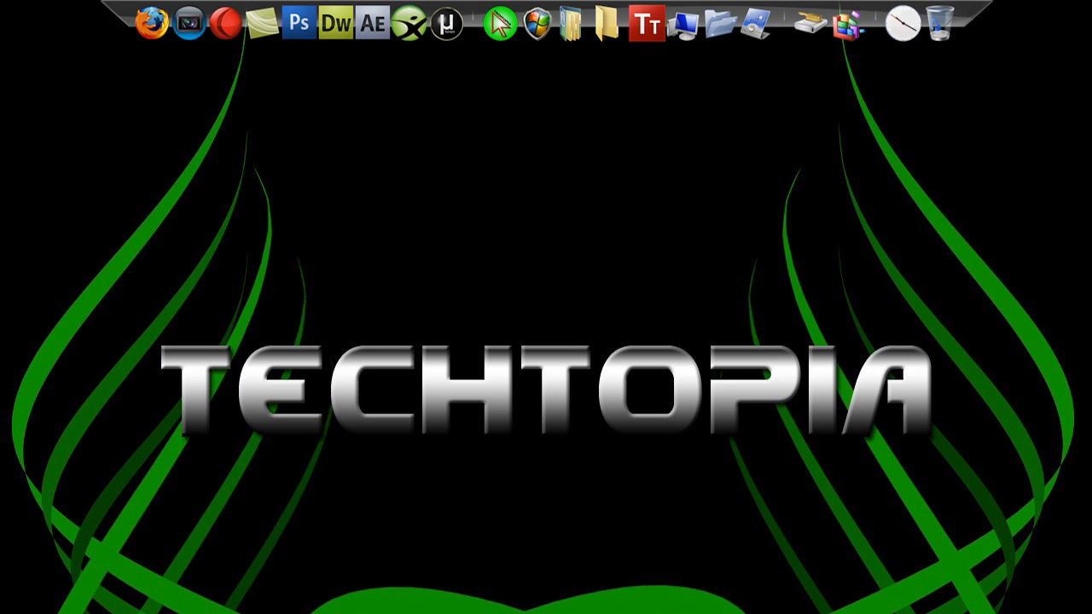
Step: Restore Photoshop and begin a new document named 'Wallpaper'
click(303, 24)
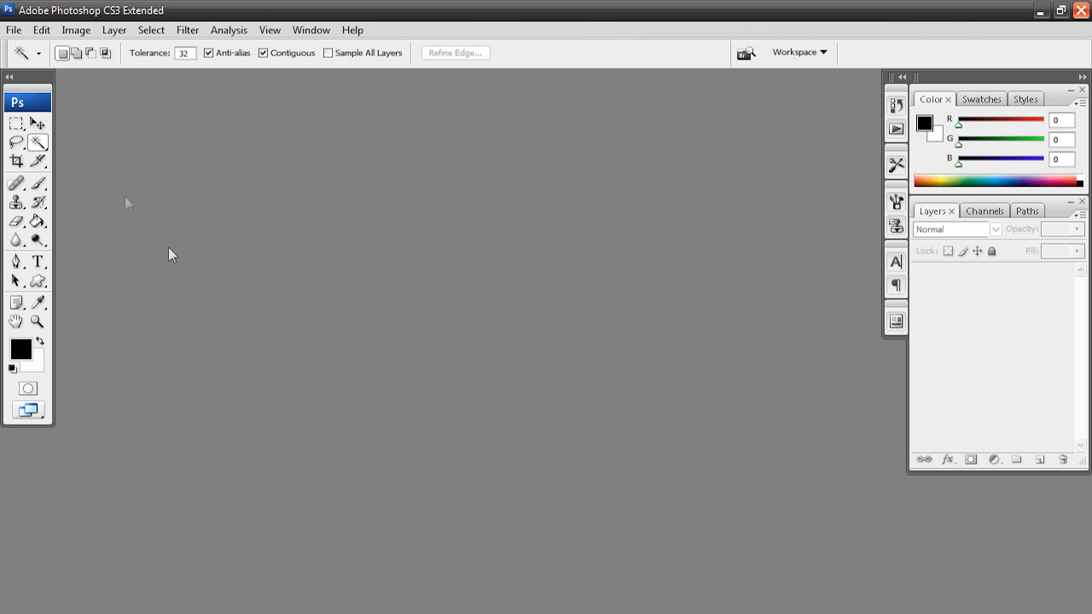
click(12, 29)
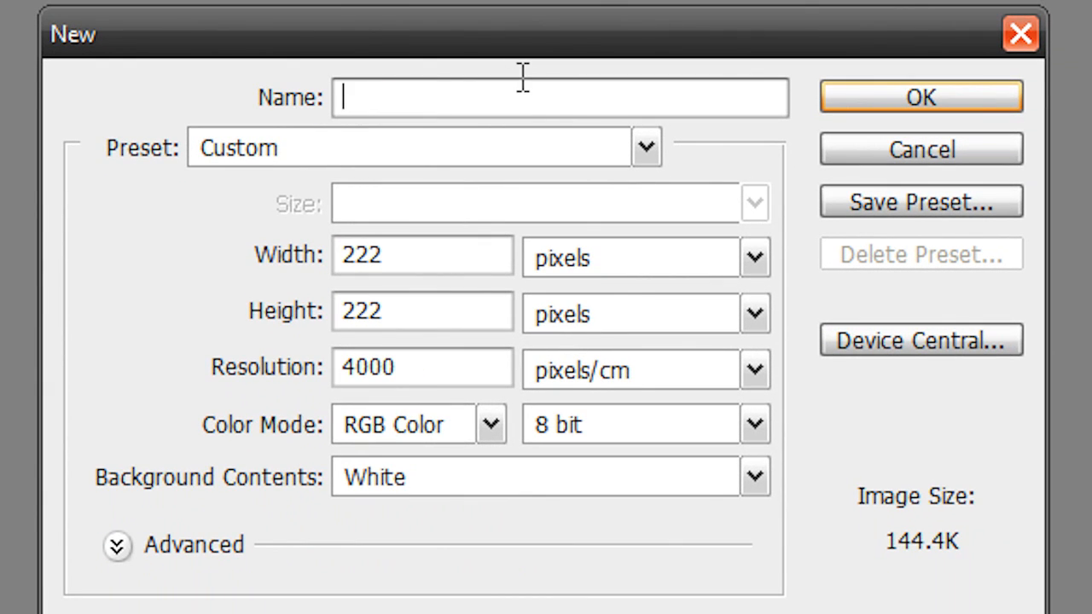
text(Wallpa)
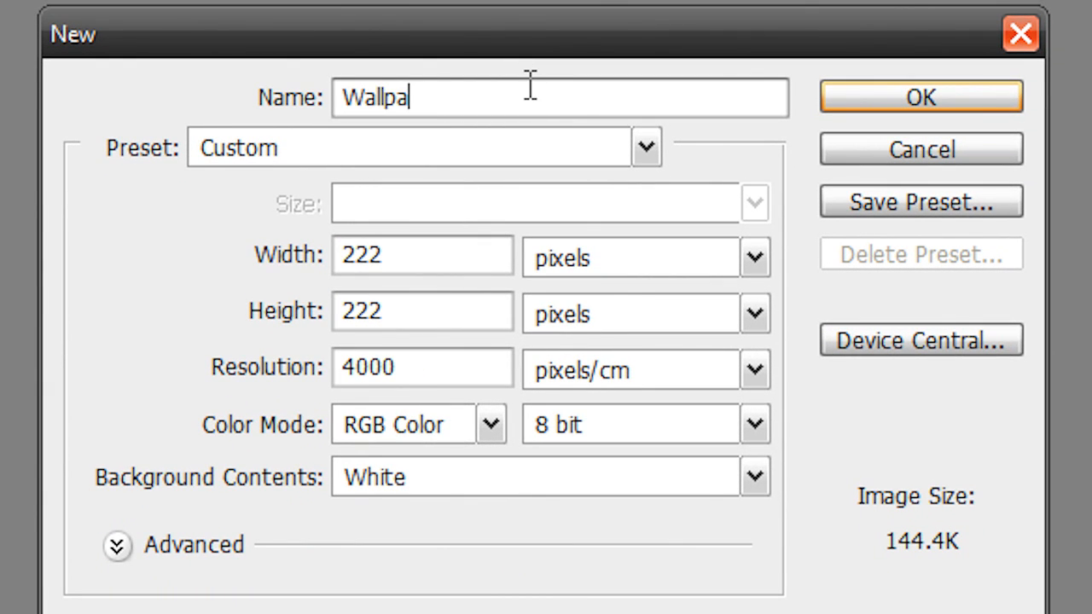
text(per)
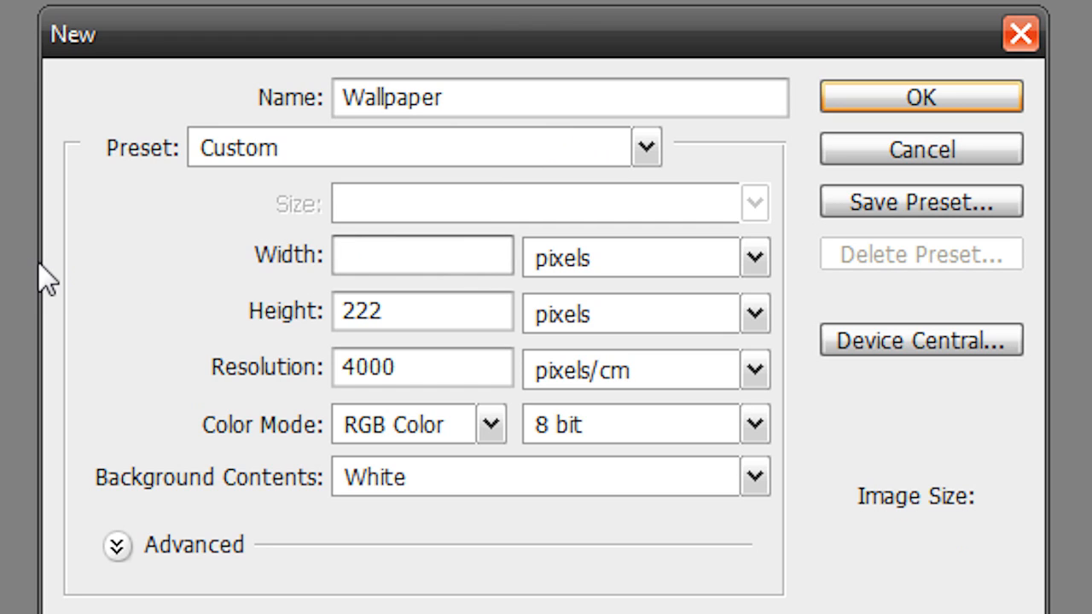
mouse_move(56, 277)
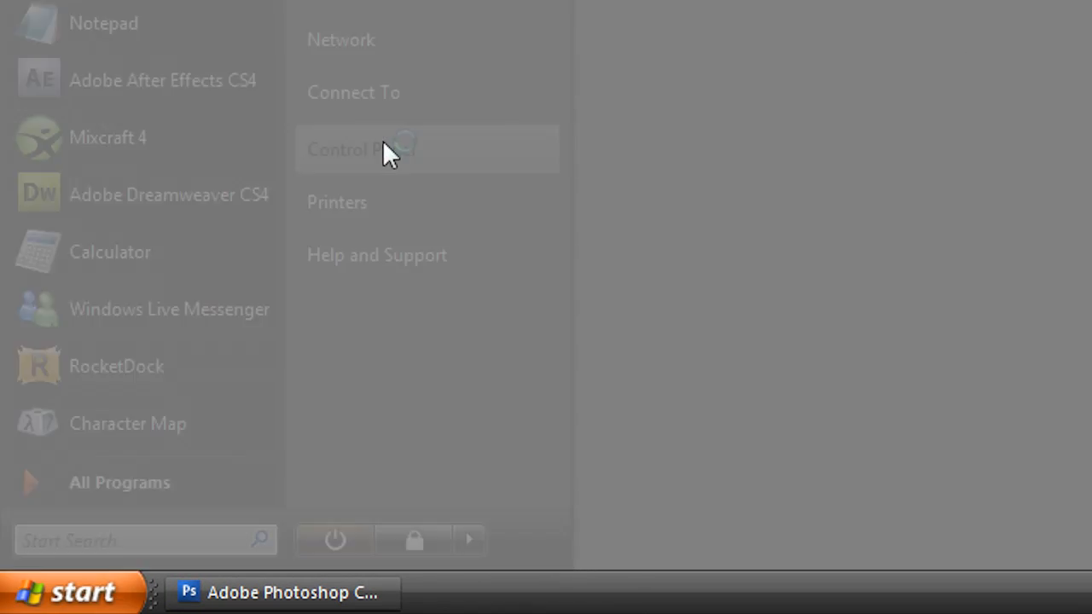
Step: Look up the 1280 by 960 screen resolution in Control Panel's display settings
click(360, 149)
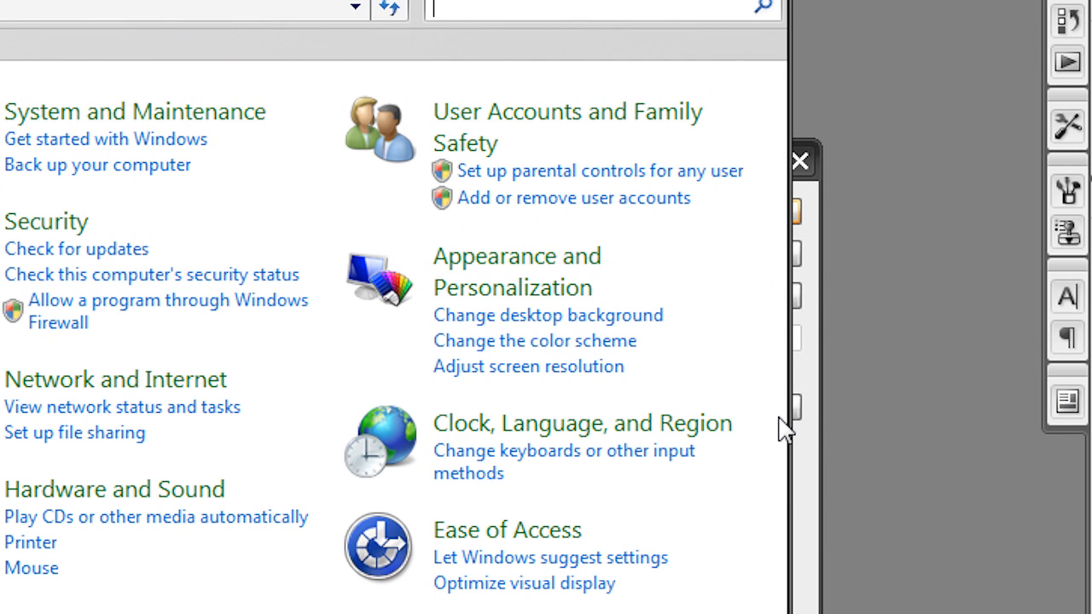
mouse_move(563, 375)
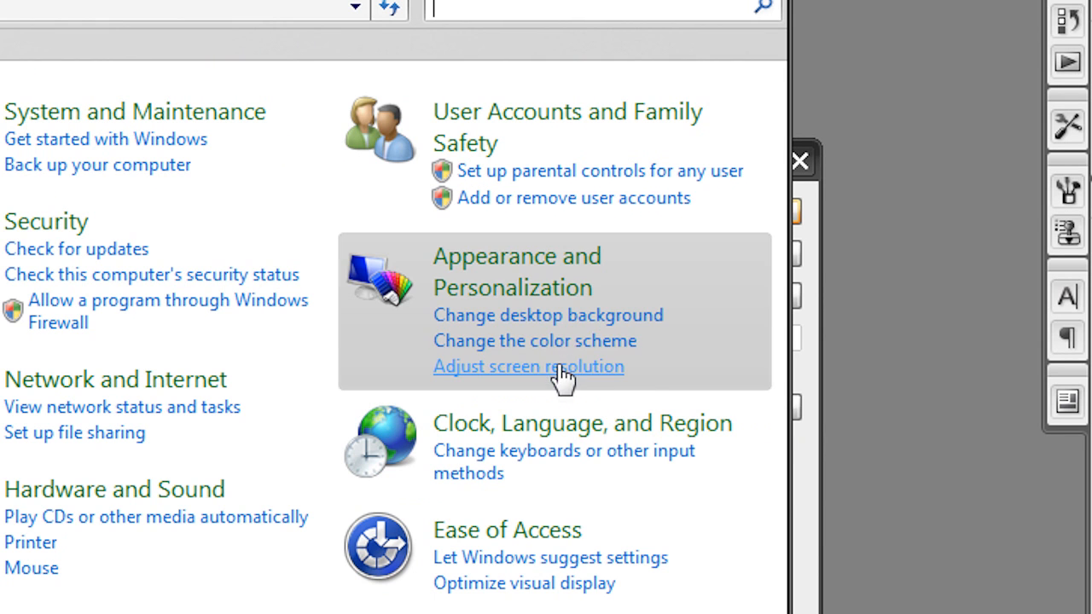
click(528, 365)
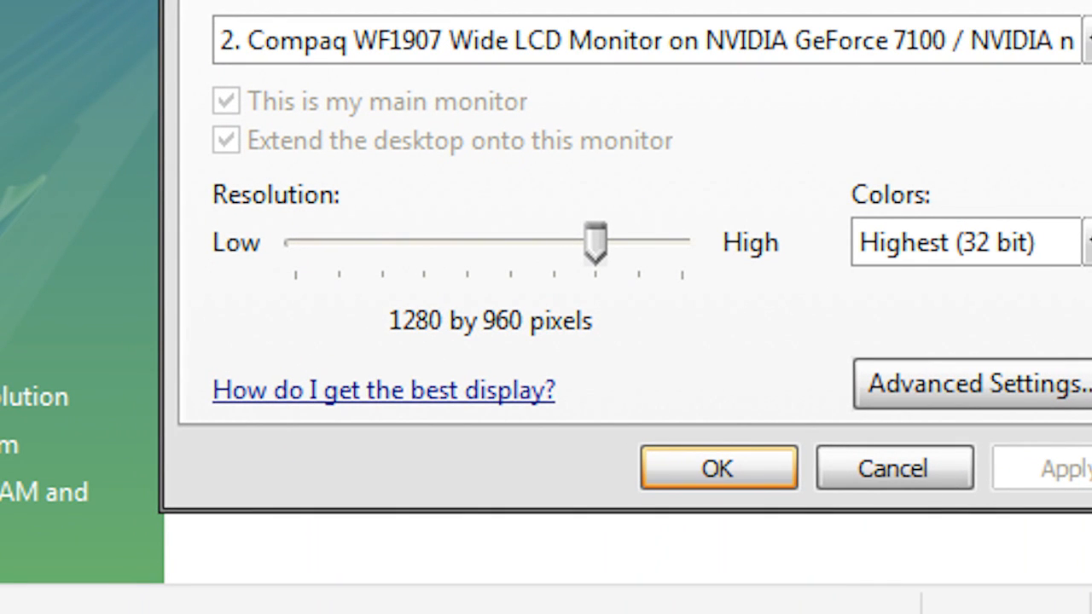
mouse_move(512, 341)
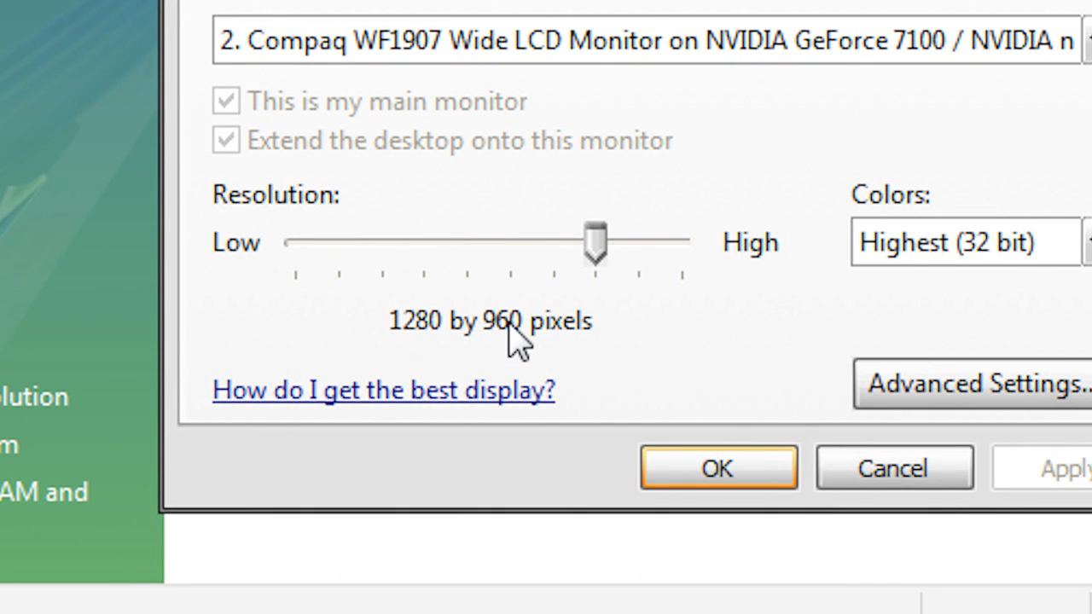
mouse_move(551, 341)
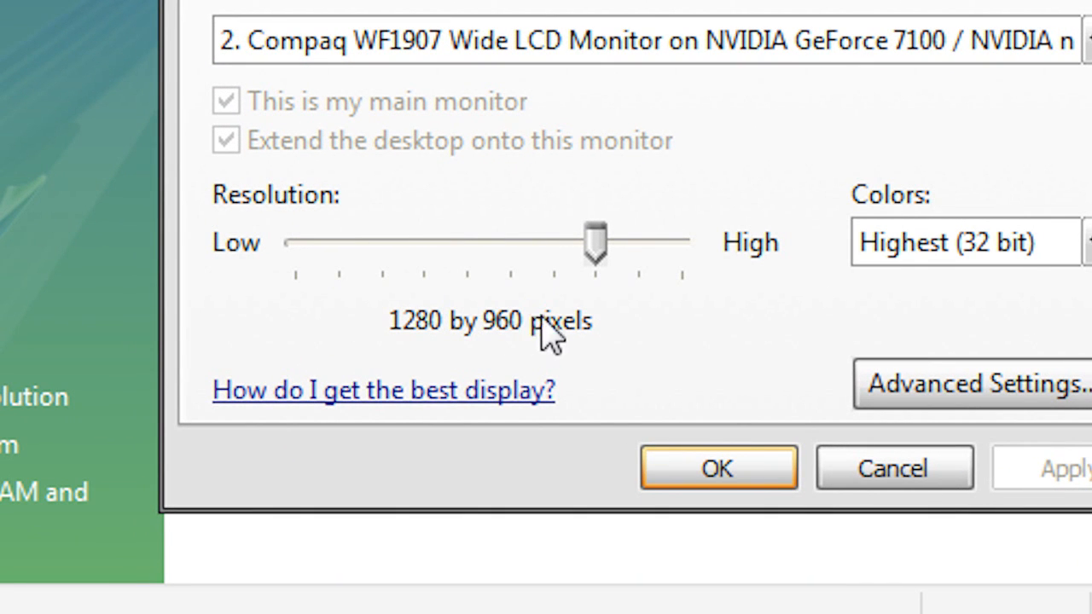
mouse_move(584, 337)
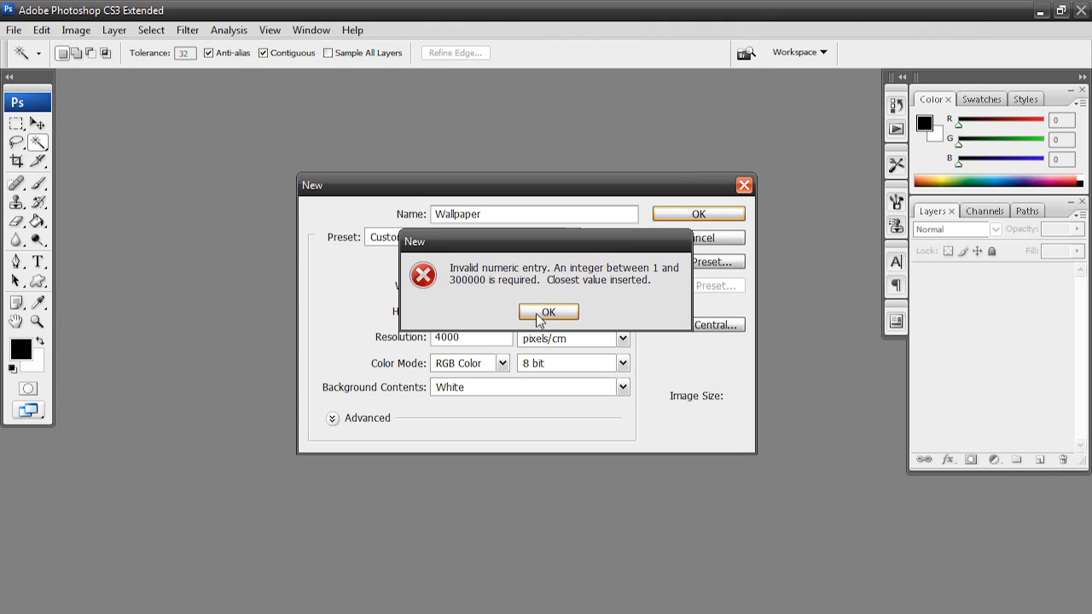
Step: Create the Wallpaper image at 1280 × 960 pixels with resolution 4000 pixels/cm
click(548, 311)
text(12)
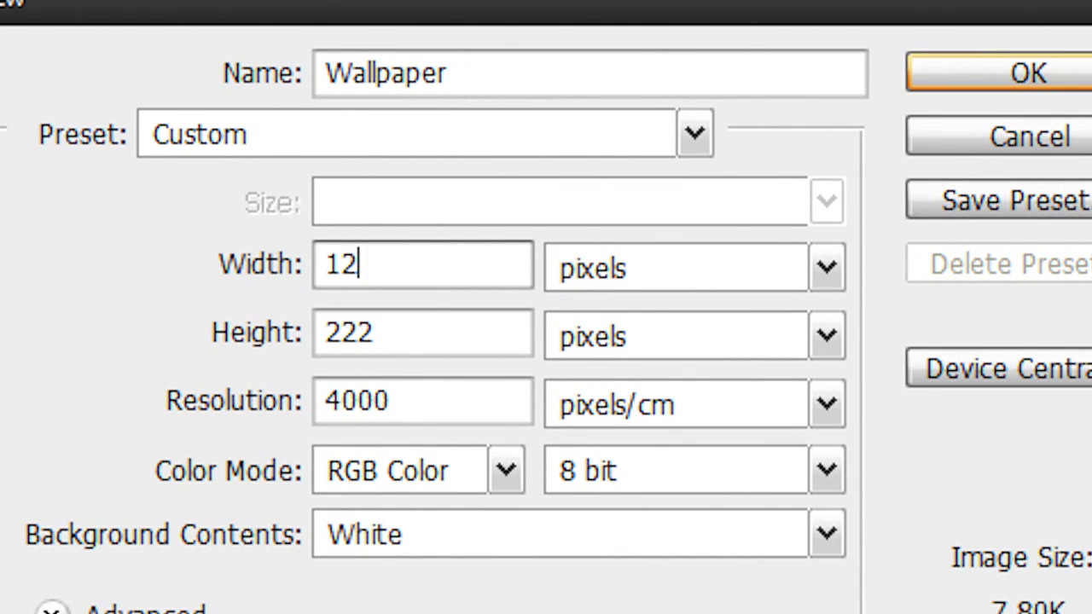
text(80)
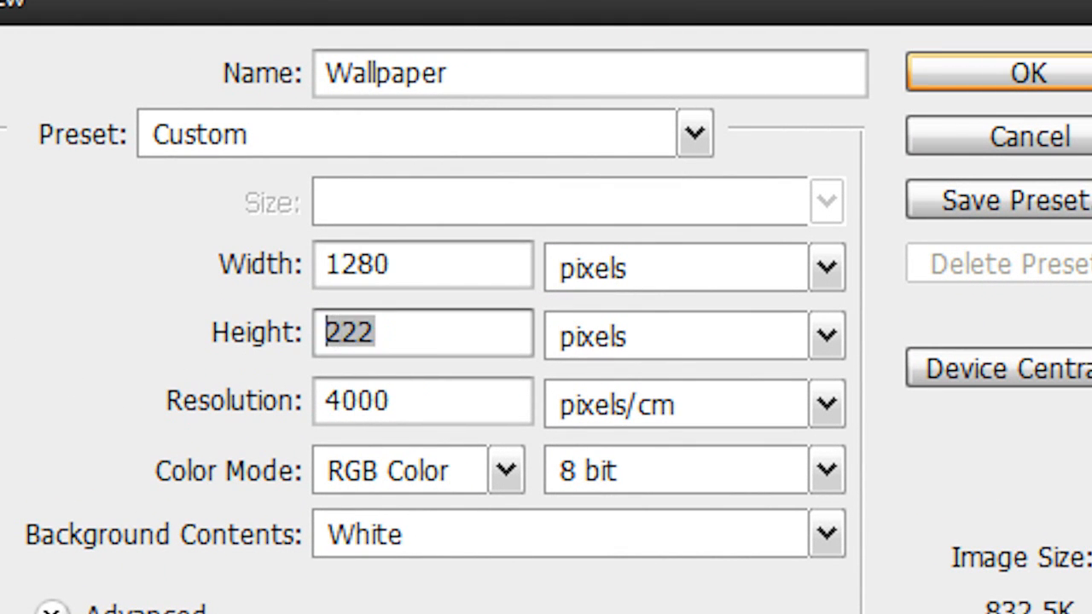
text(9)
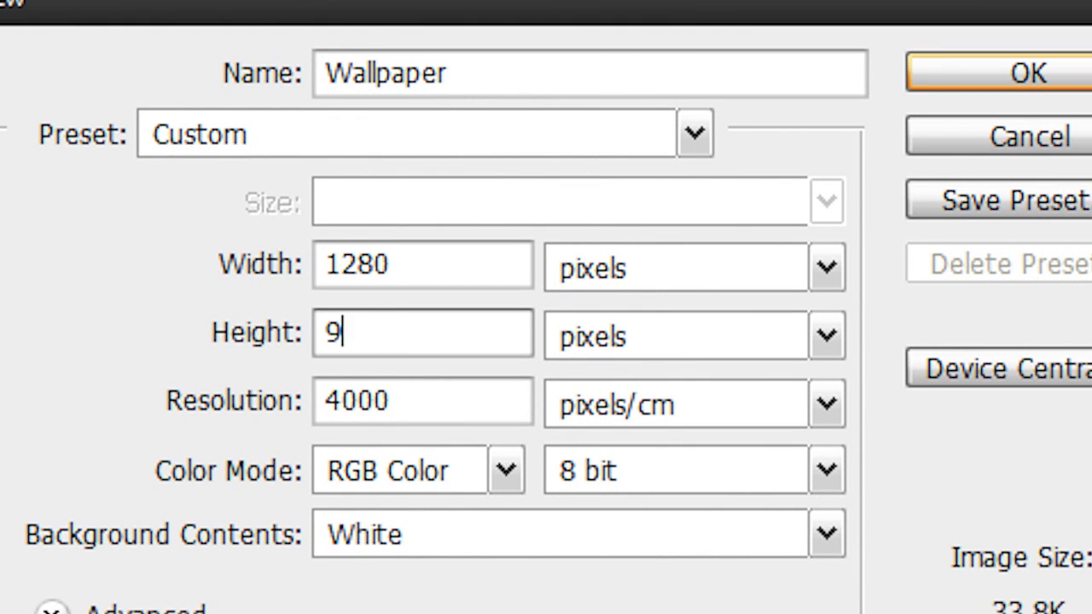
text(60)
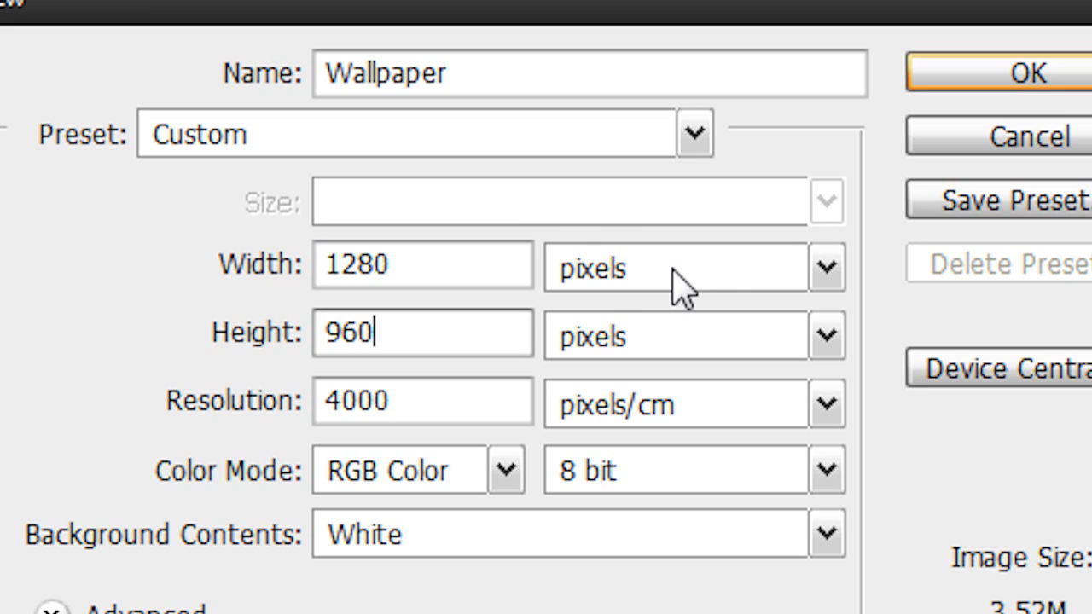
click(823, 266)
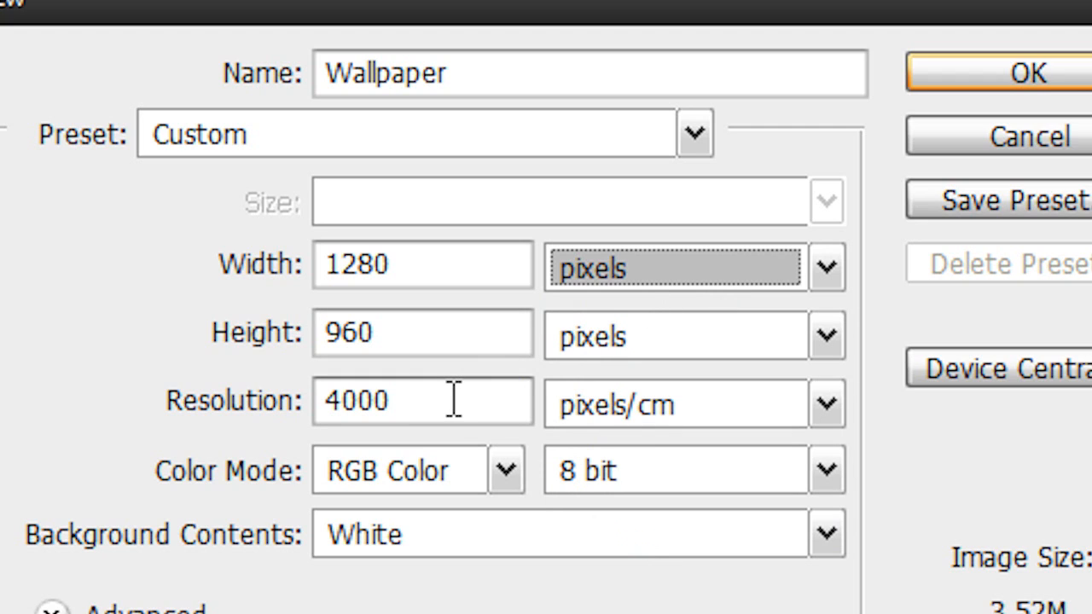
mouse_move(214, 418)
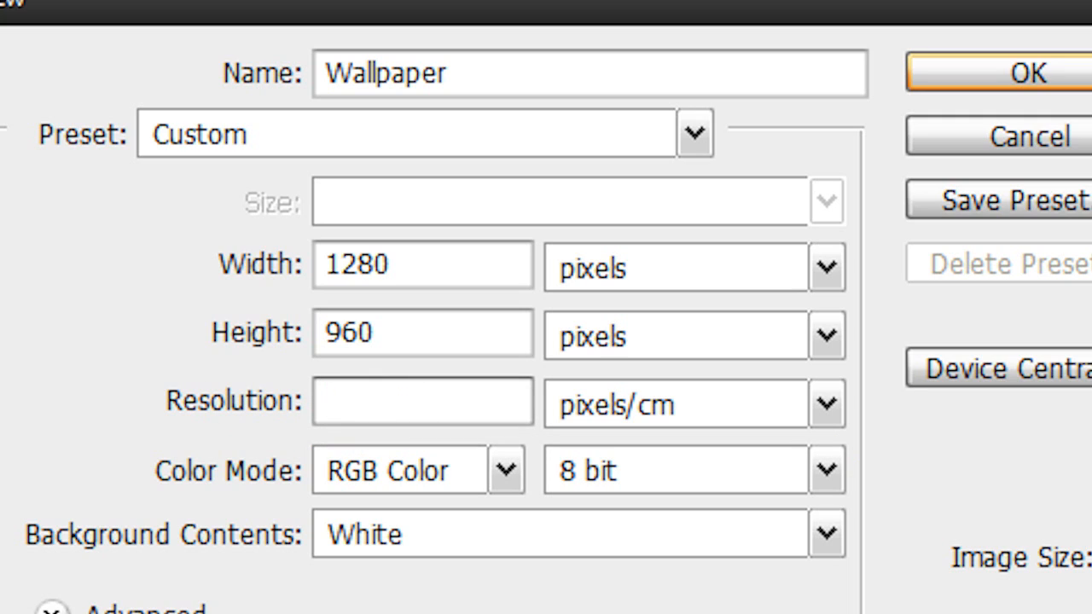
text(4000)
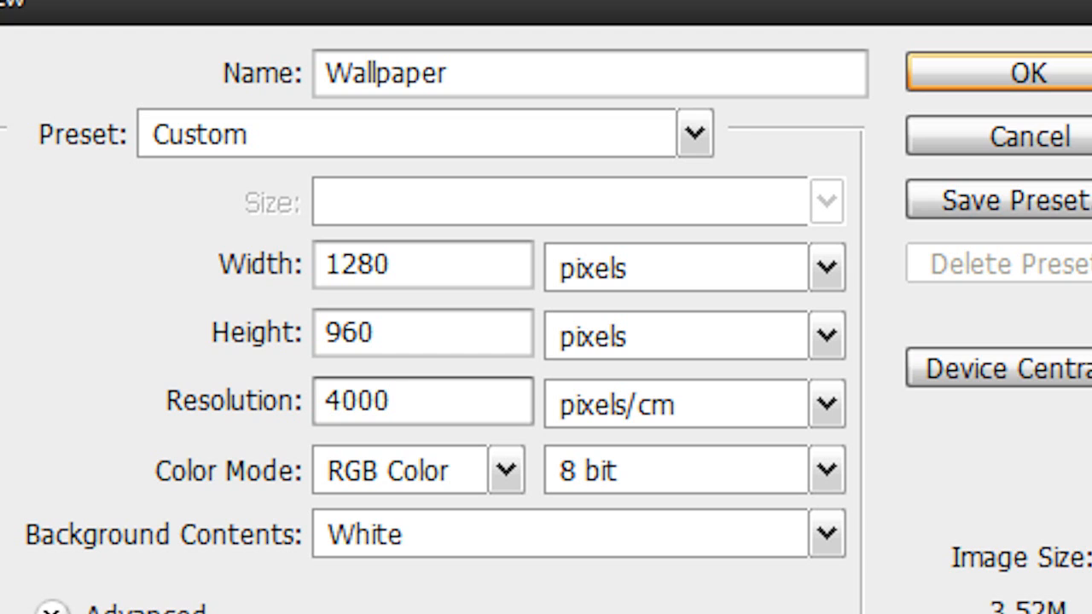
mouse_move(943, 81)
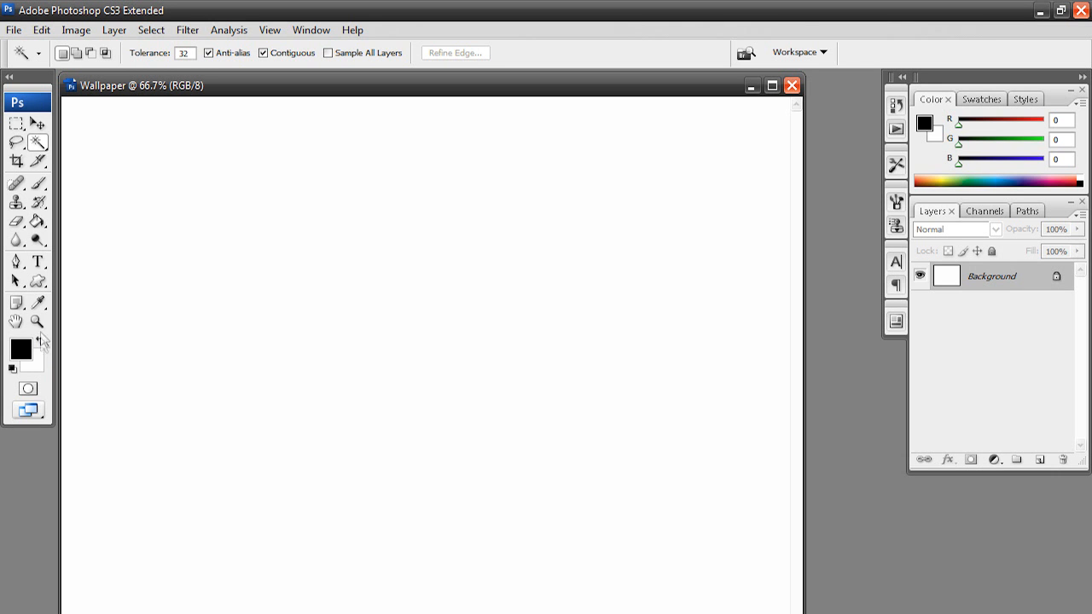
Step: Zoom out to 50% so the whole Wallpaper canvas fits the window
click(36, 322)
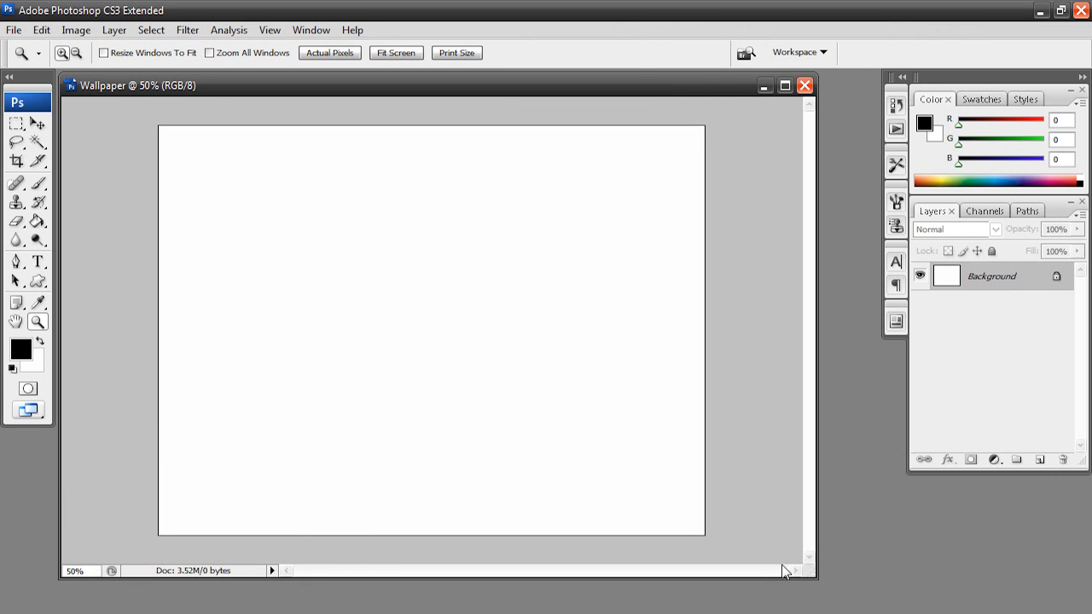
mouse_move(756, 578)
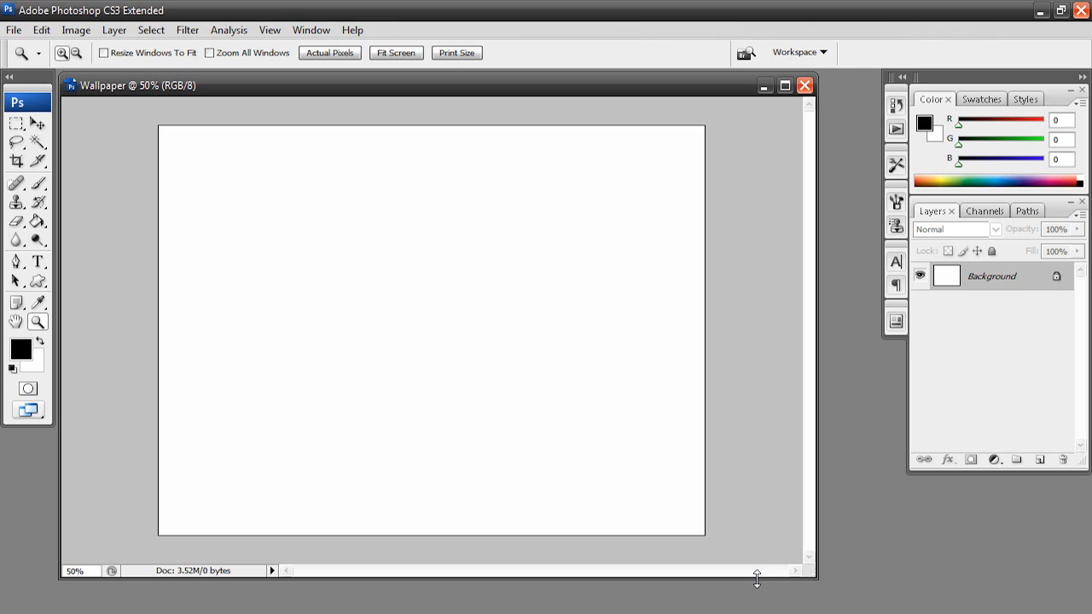
mouse_move(474, 402)
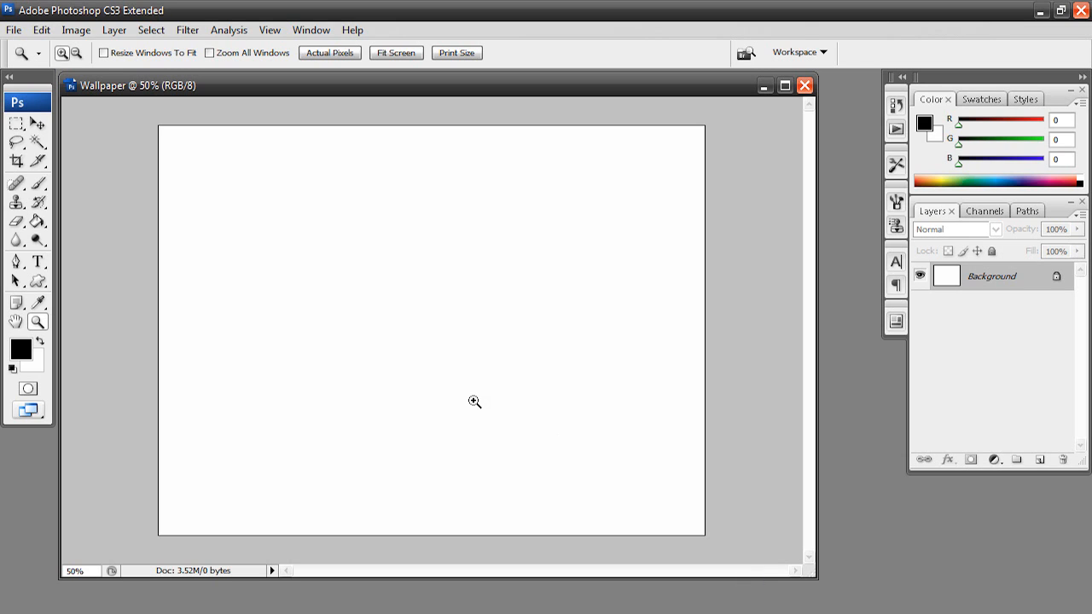
mouse_move(505, 405)
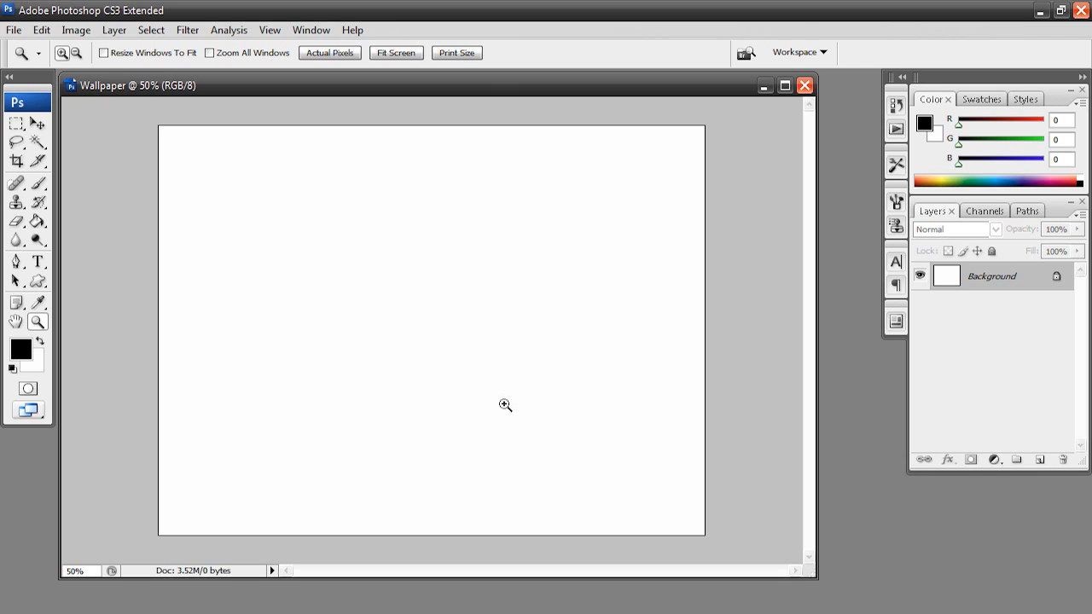
mouse_move(500, 386)
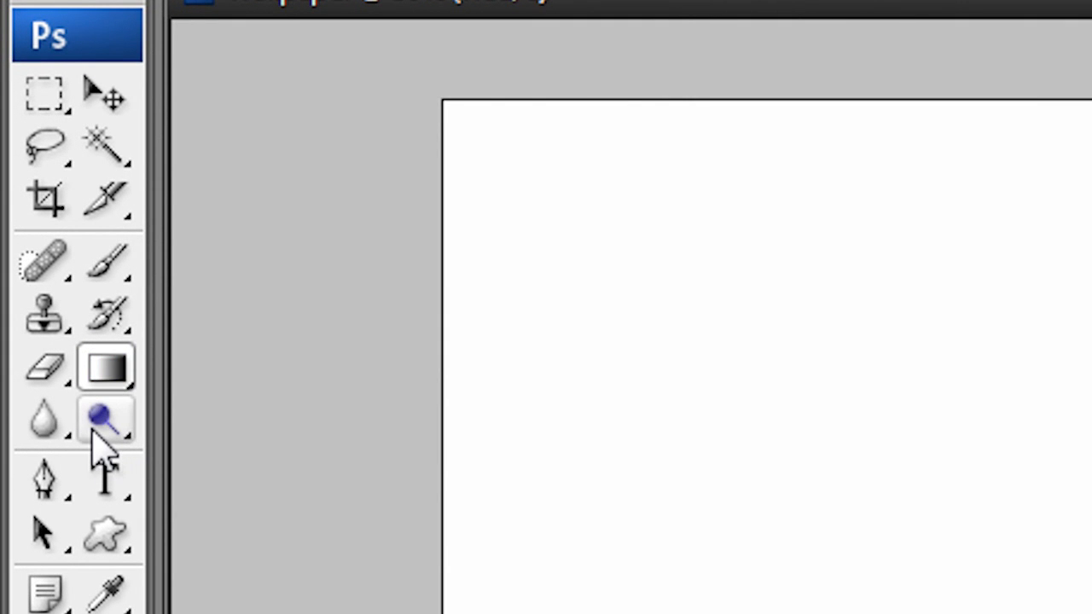
Step: Switch from the Gradient tool to the Paint Bucket tool to fill the canvas black
right_click(106, 366)
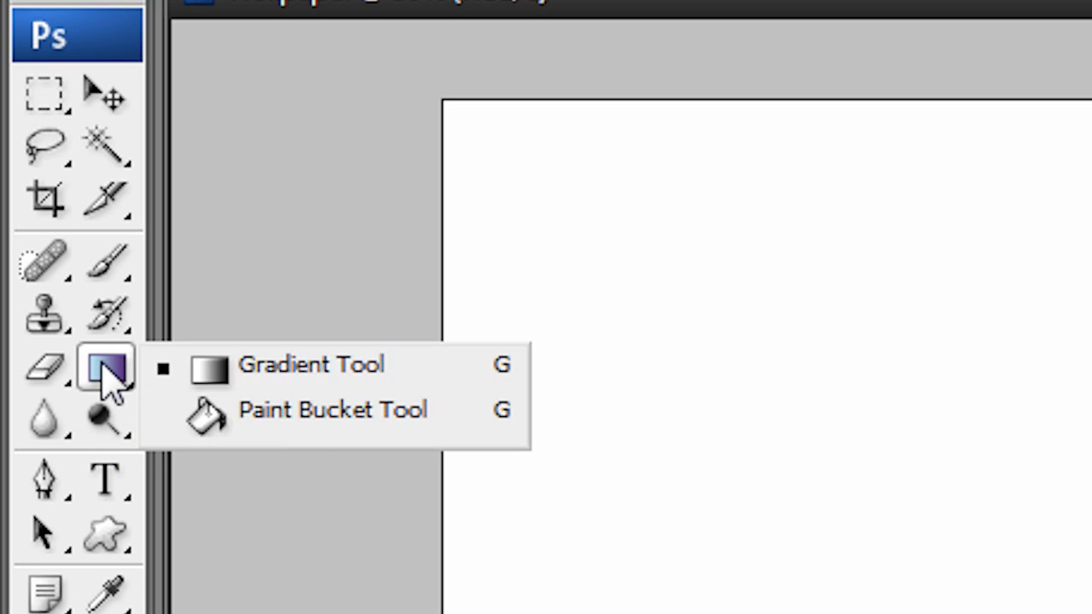
click(333, 411)
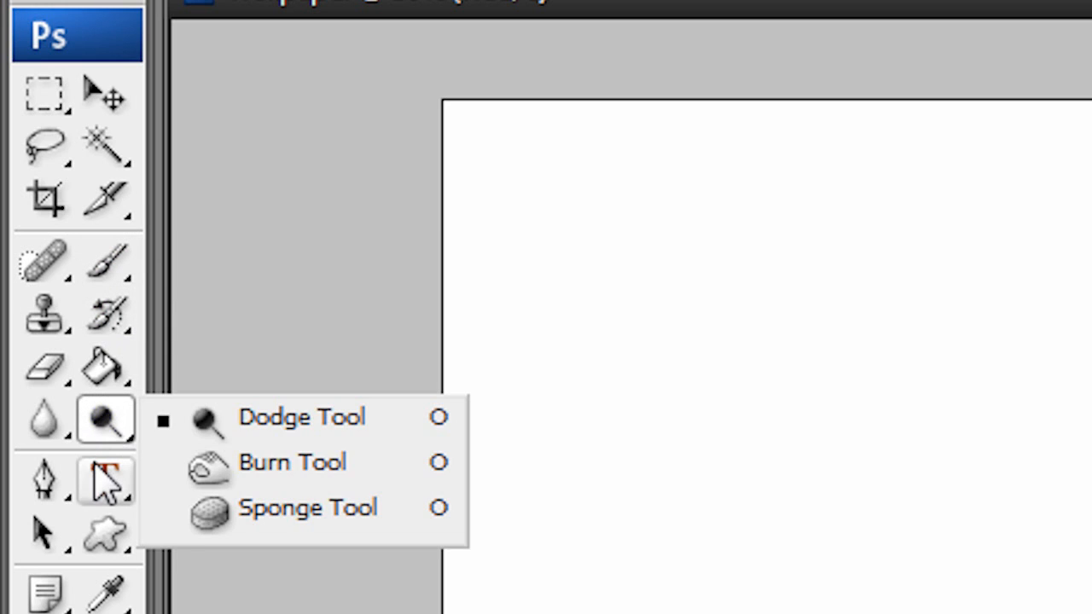
click(104, 367)
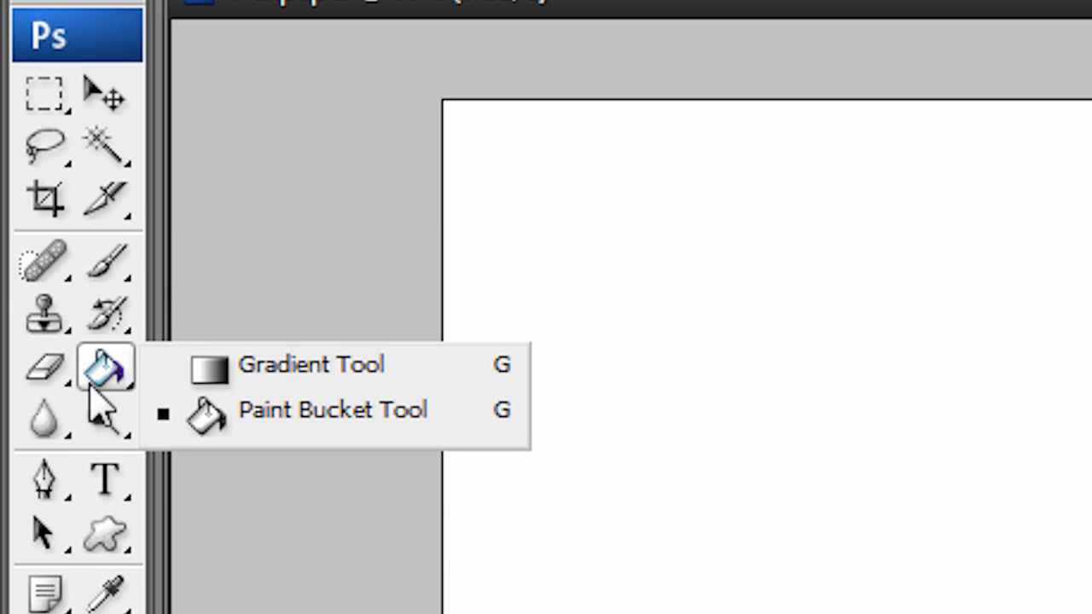
mouse_move(248, 427)
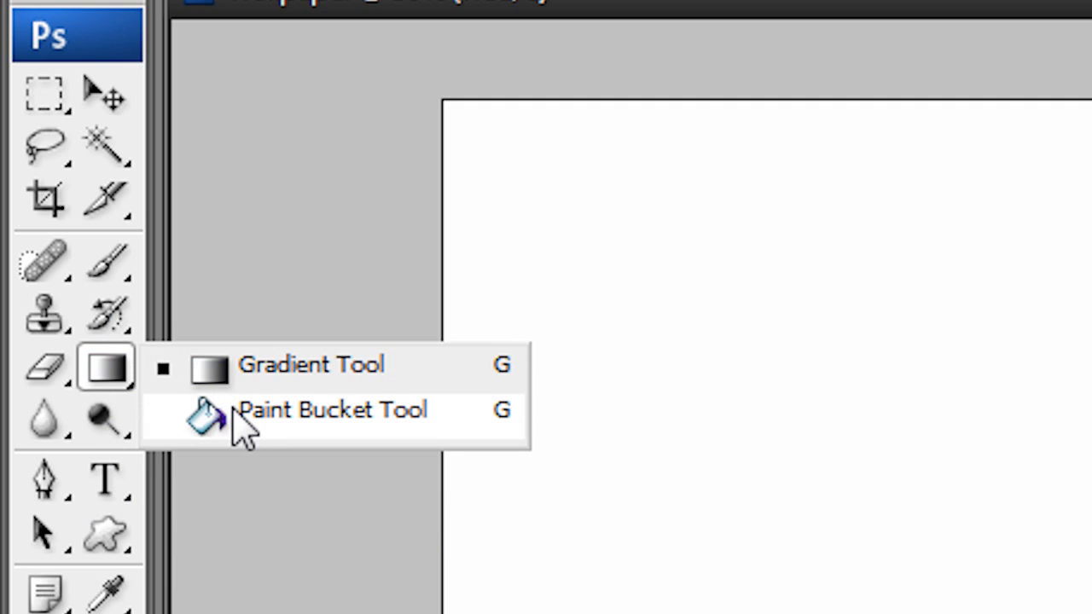
click(332, 411)
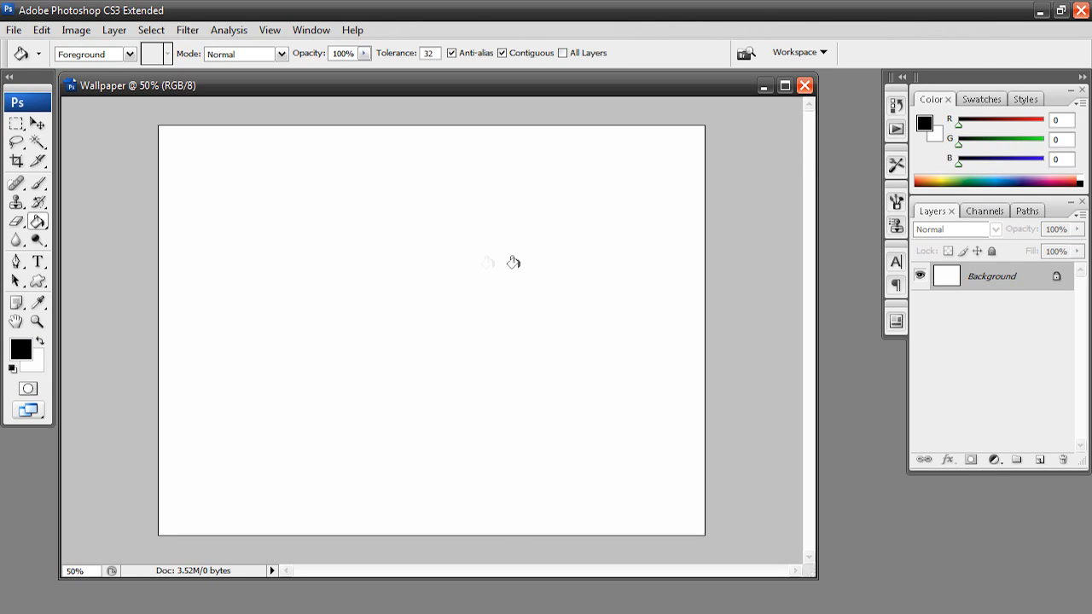
mouse_move(390, 239)
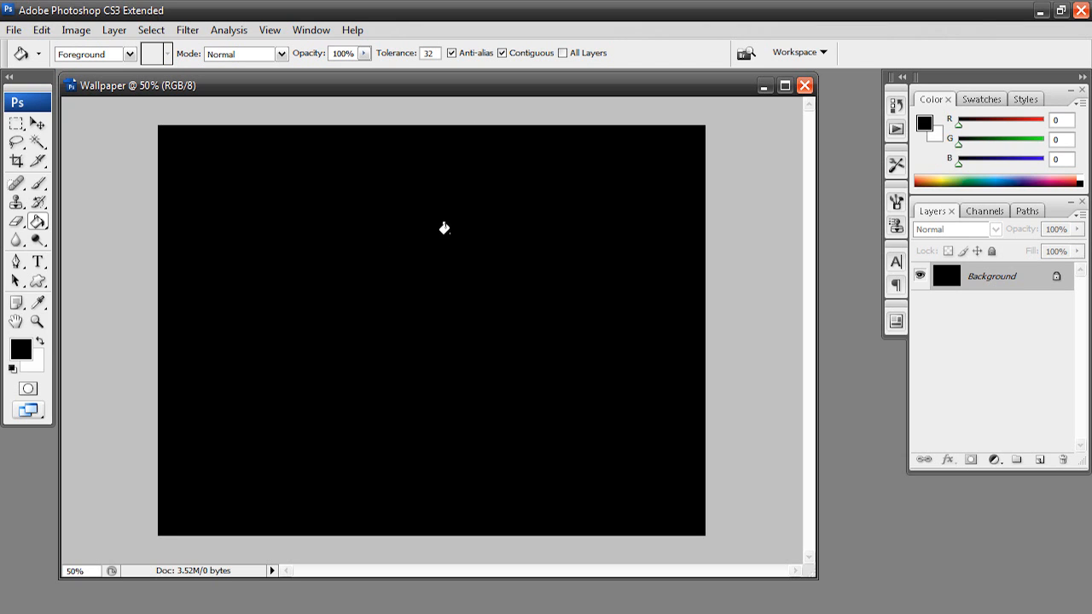
mouse_move(345, 213)
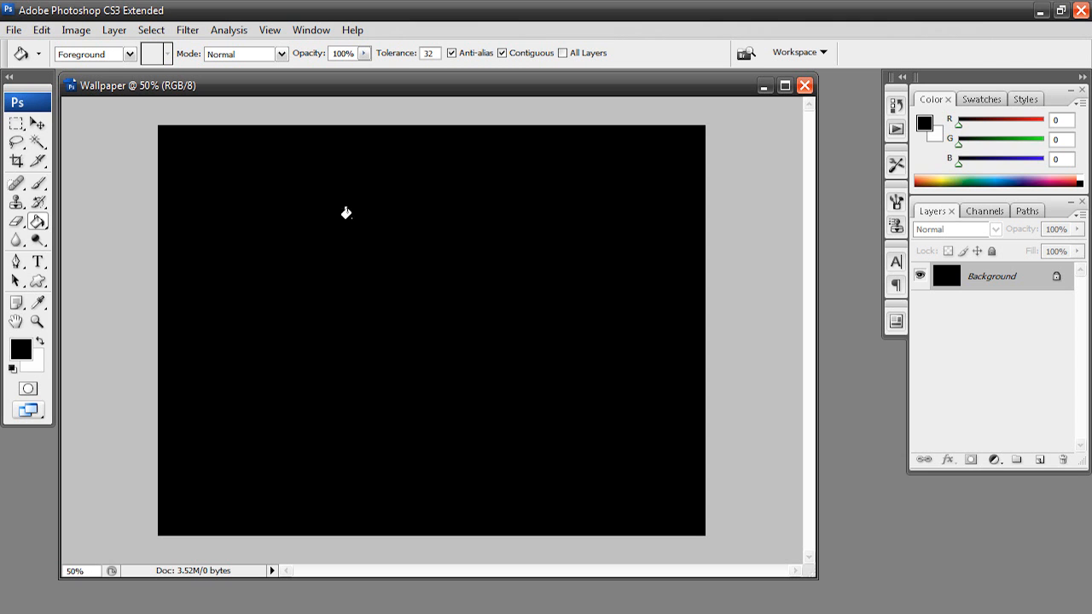
mouse_move(59, 200)
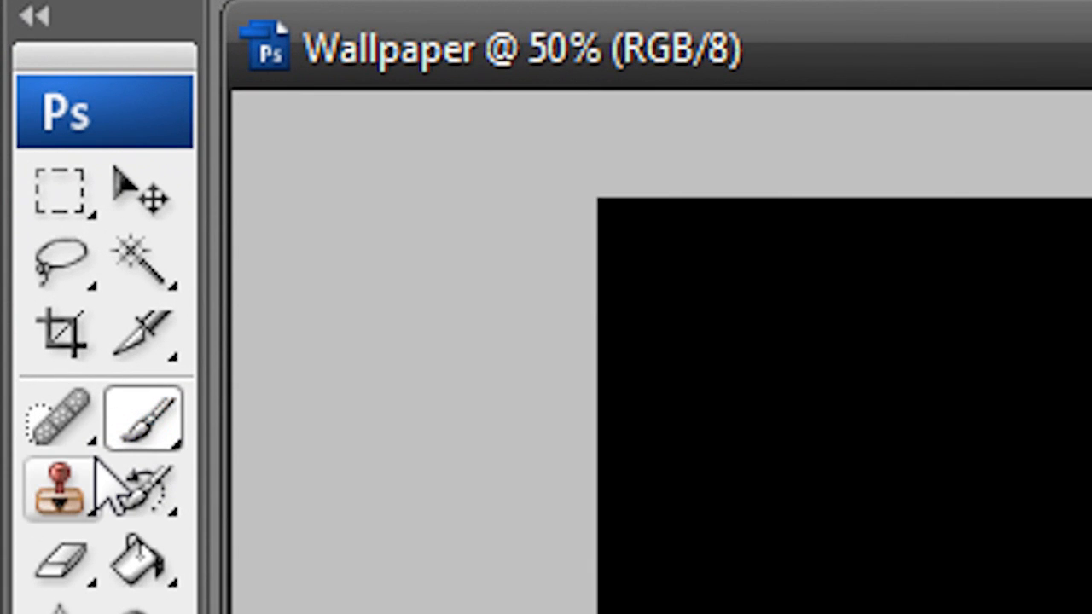
mouse_move(56, 418)
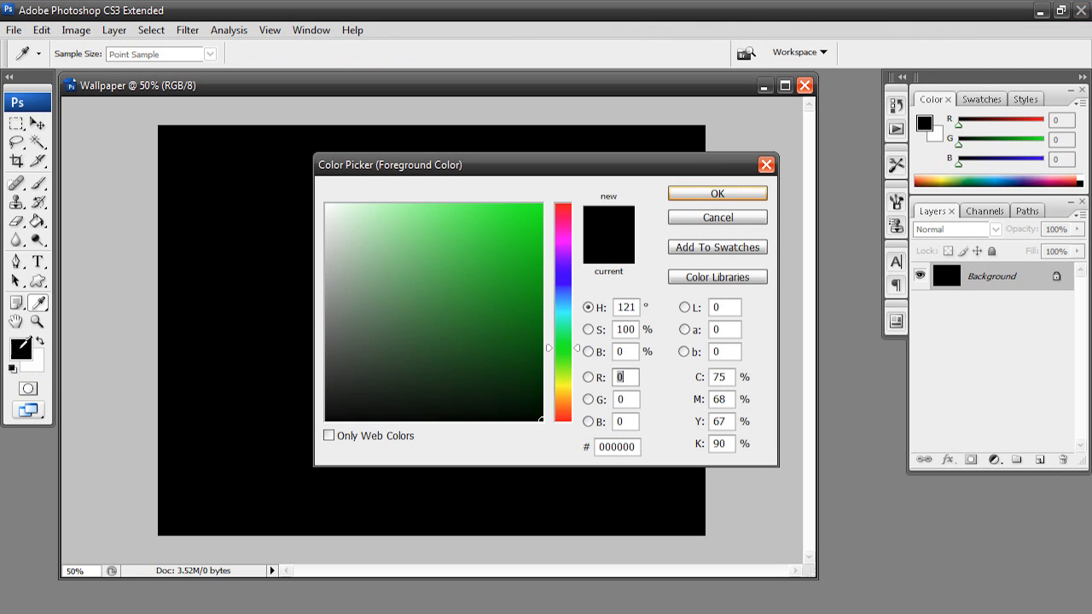
Step: Set a bright magenta-pink foreground colour and open the brush picker for Dreamwood brushes
click(563, 243)
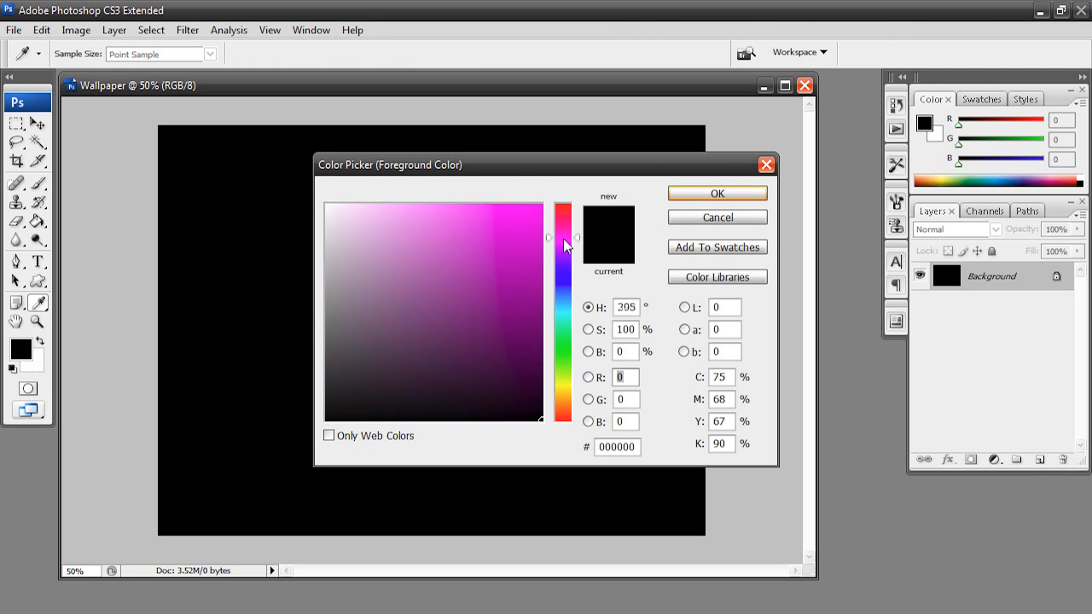
click(717, 193)
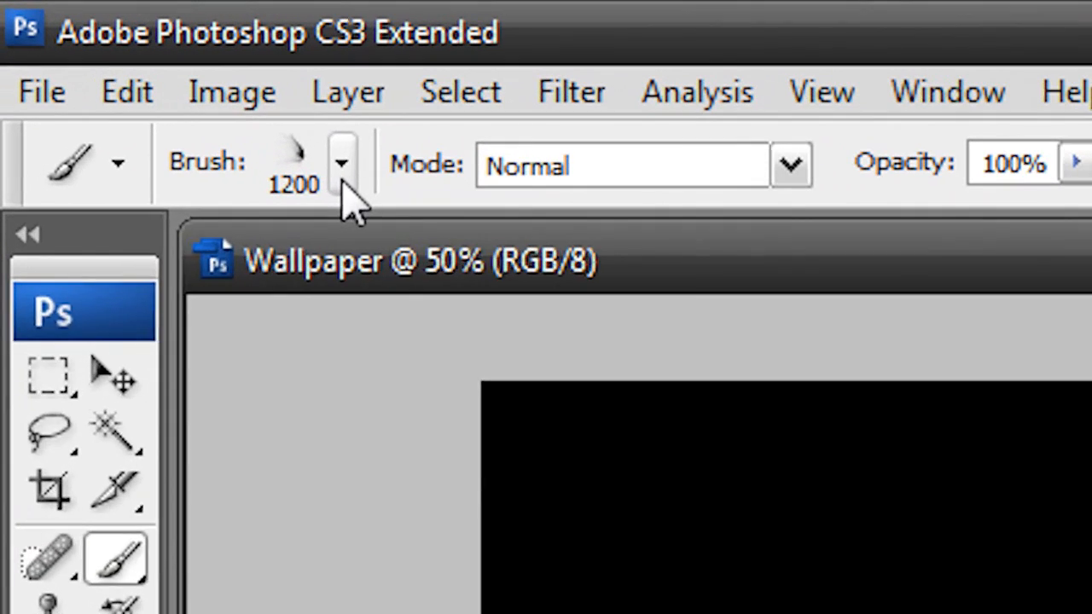
click(340, 162)
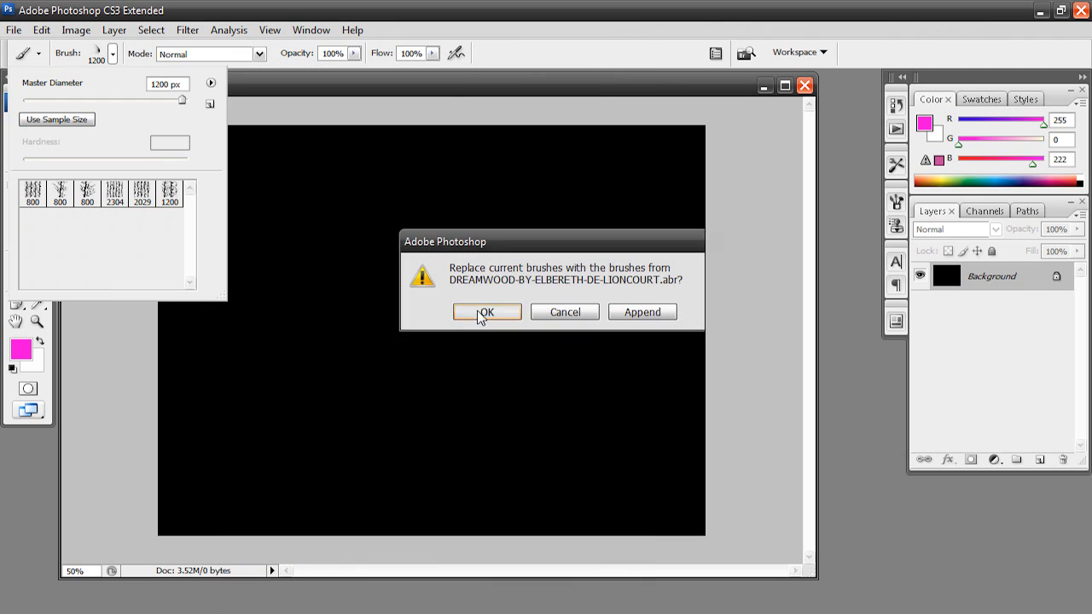
Step: Load the Dreamwood brushes, then swap in the Stormy9 set and enter 500
click(486, 312)
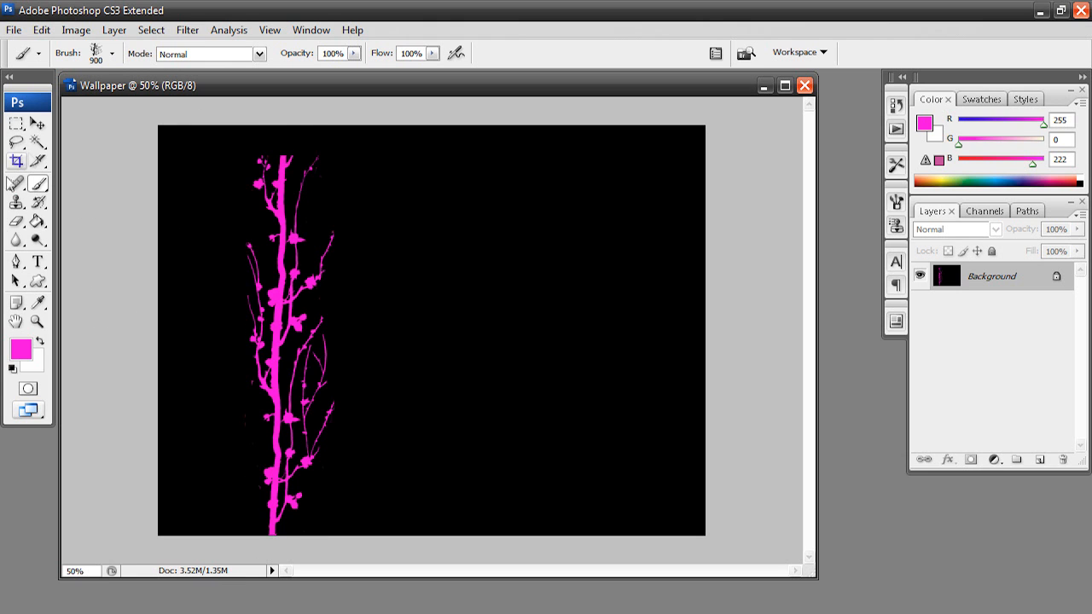
click(210, 102)
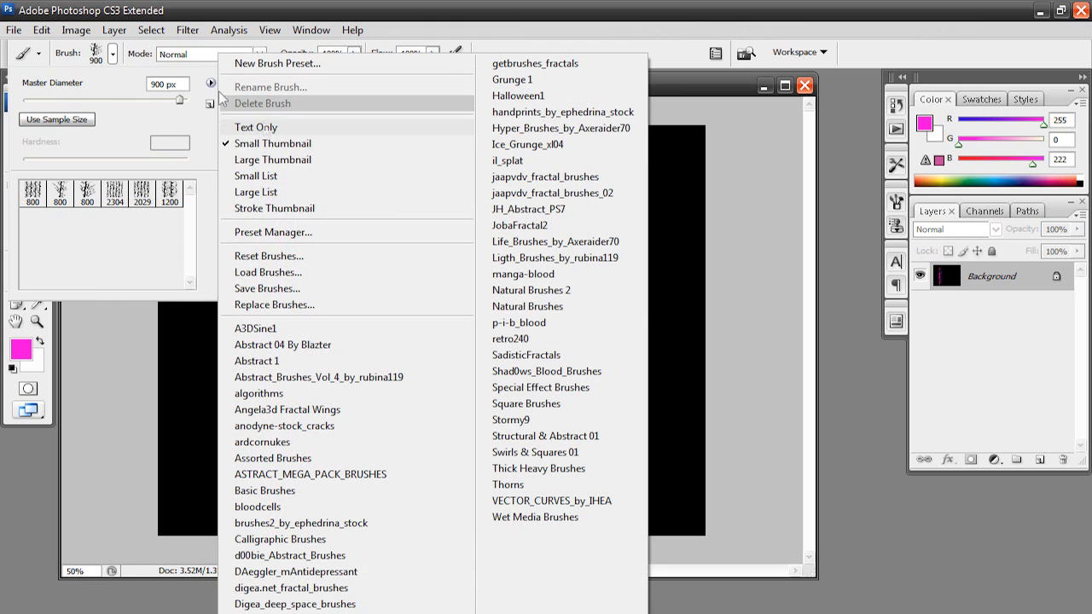
click(511, 419)
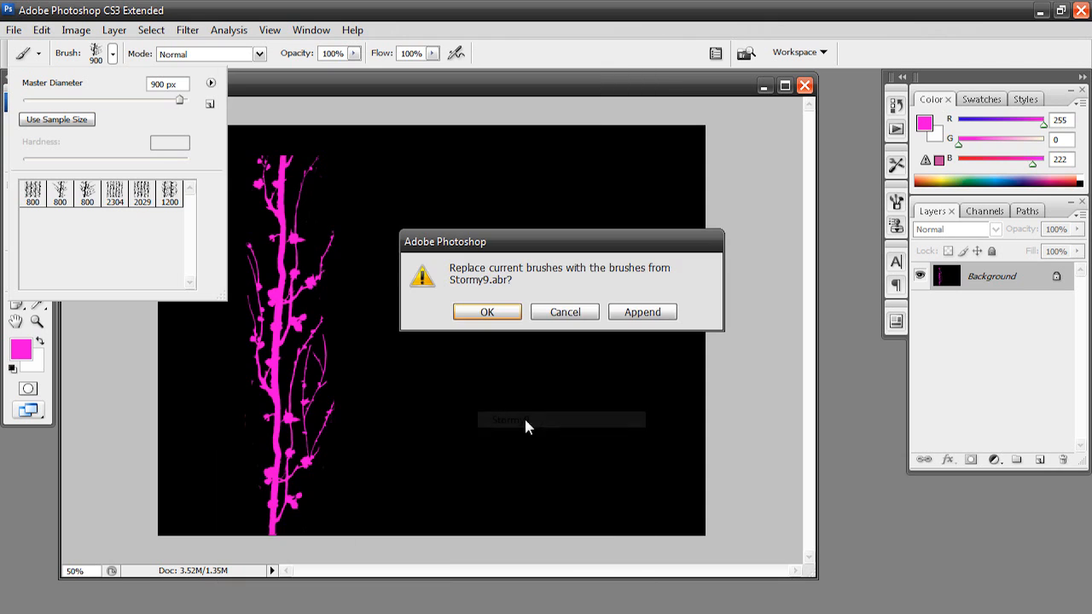
click(486, 311)
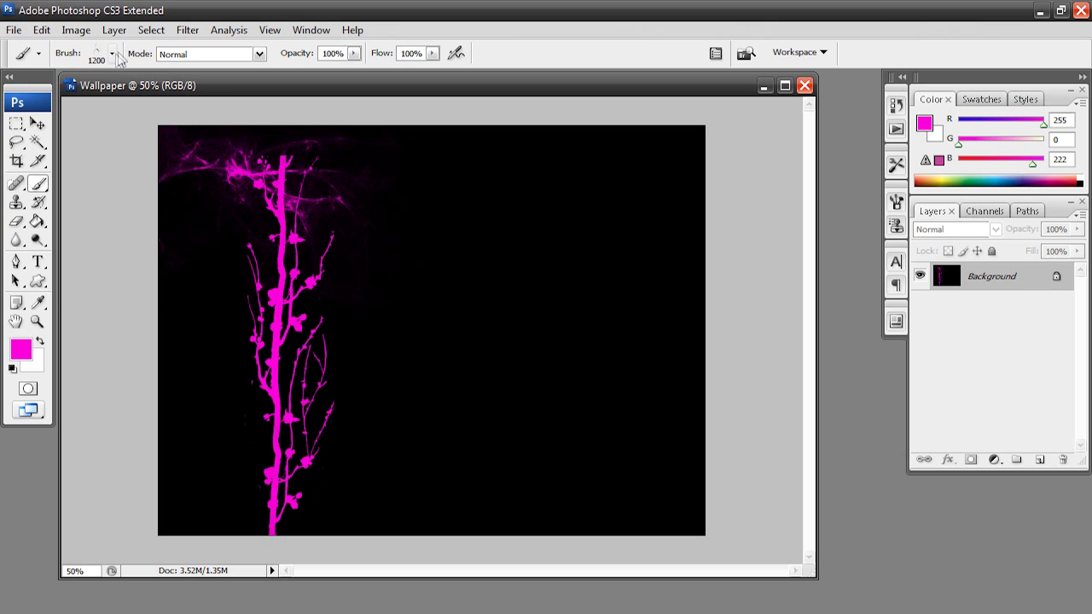
text(500)
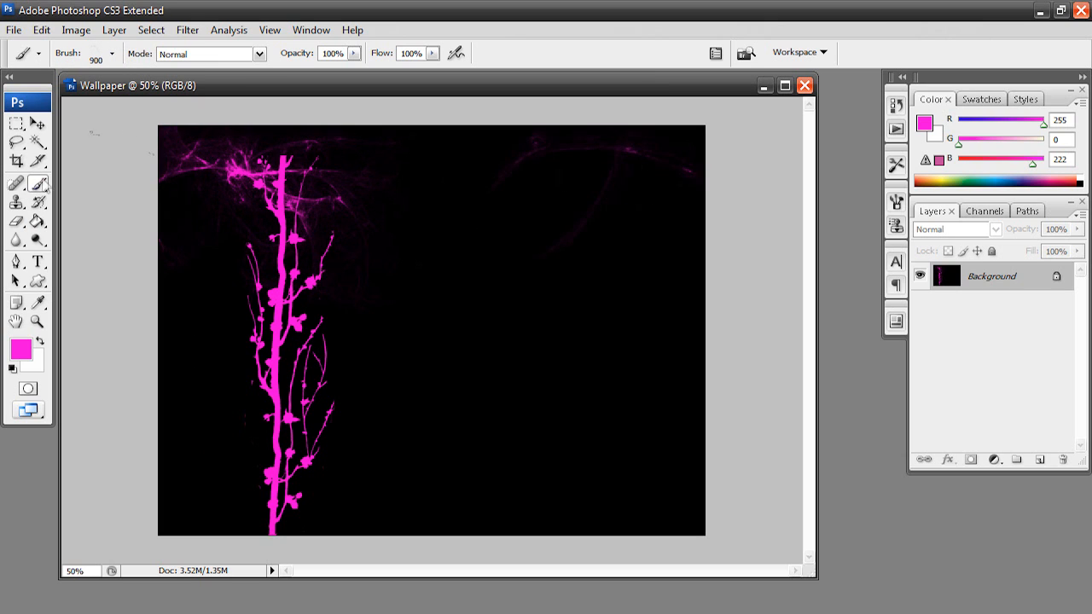
Step: Load the bloodcells brush set for oval cells, then make the foreground white
click(212, 89)
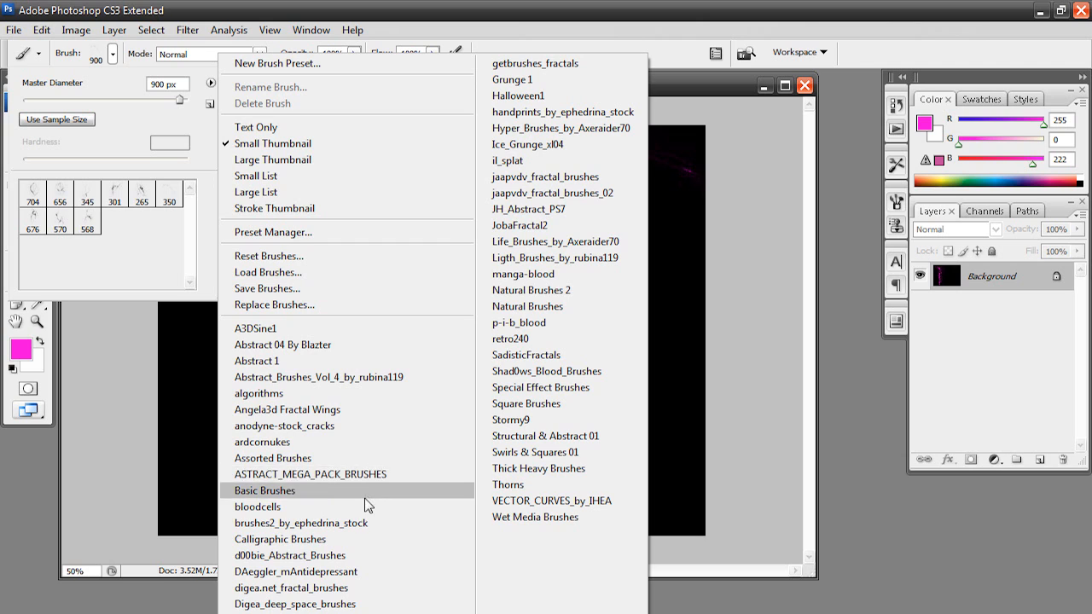
click(258, 506)
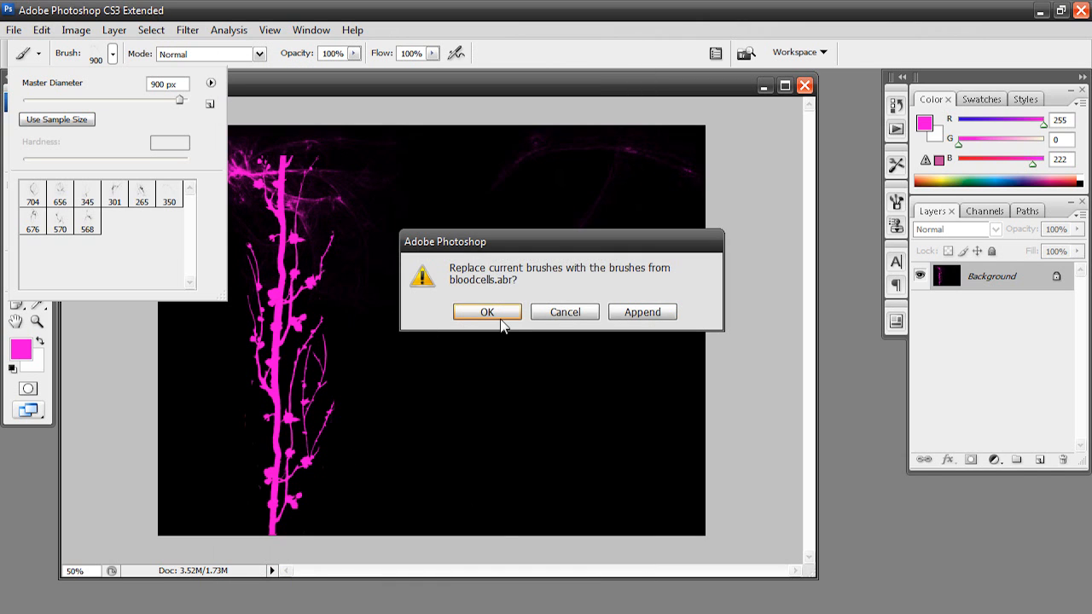
click(487, 312)
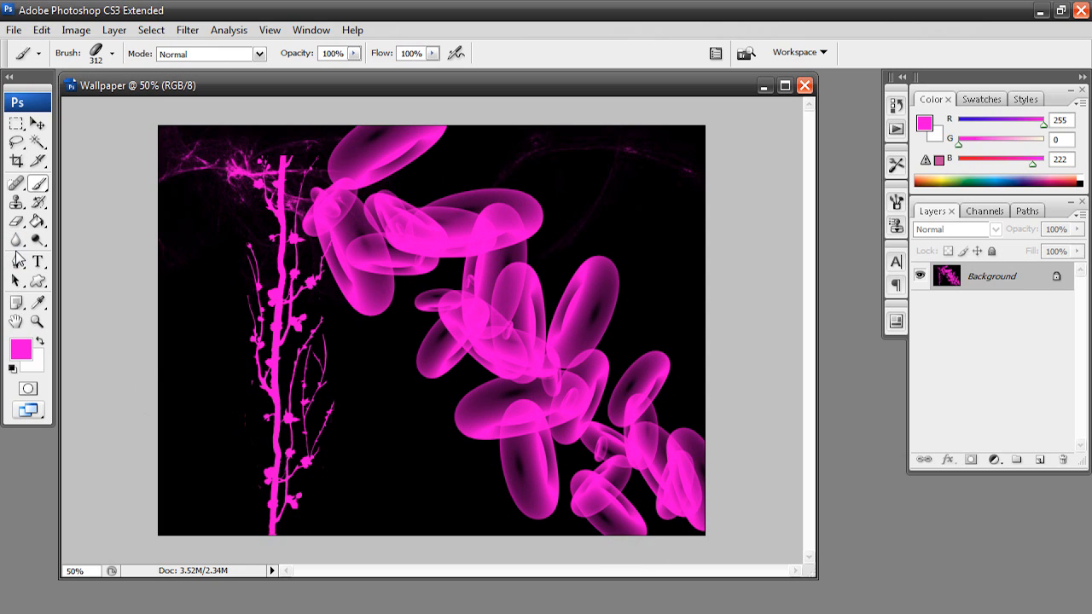
mouse_move(58, 258)
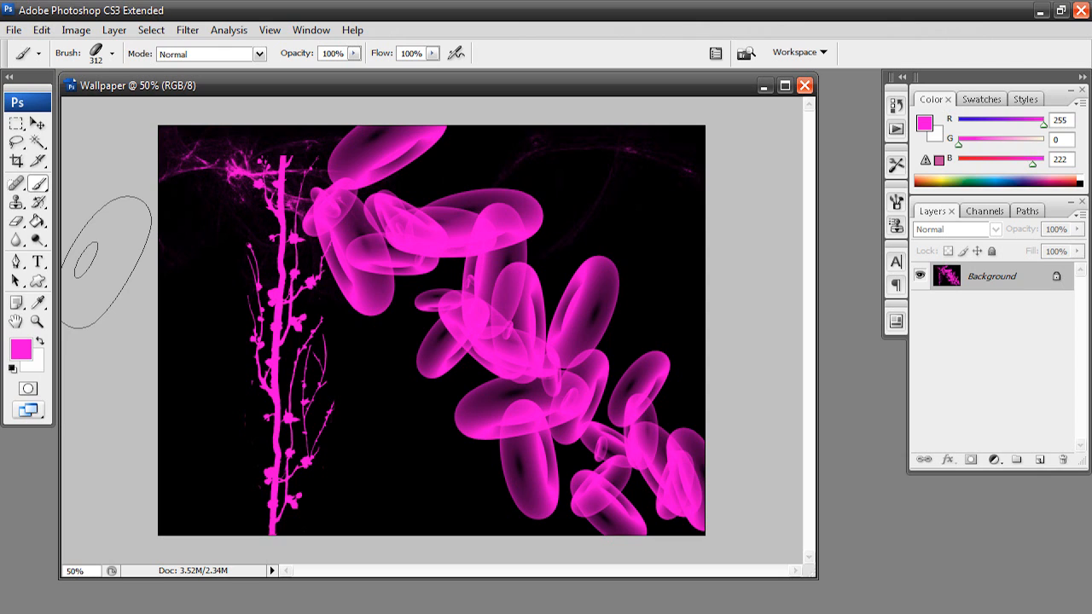
click(21, 348)
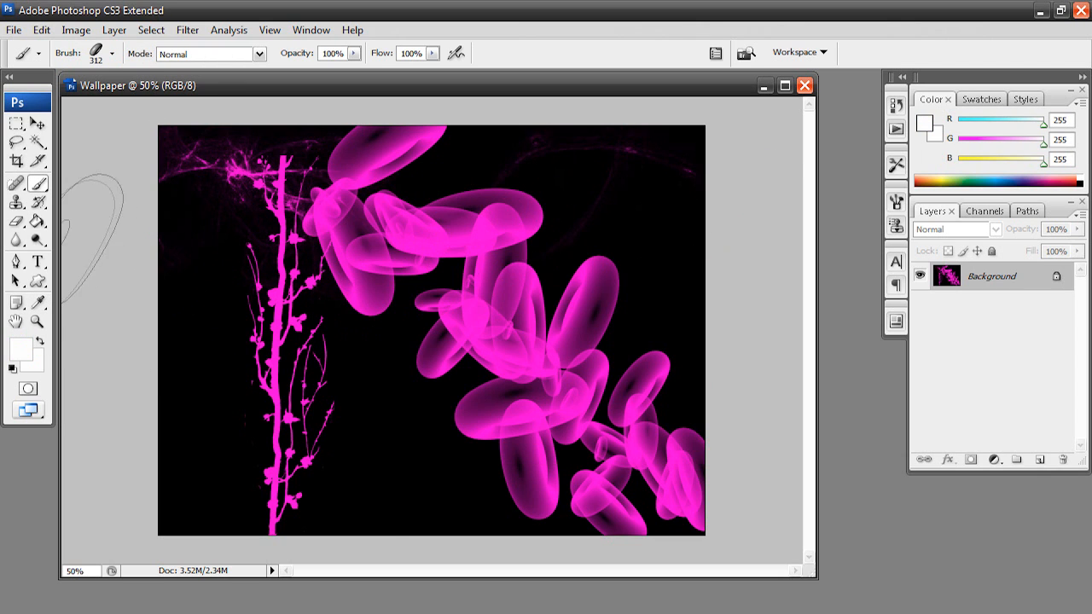
Step: Type TECHTOPIA in white and move the enlarged text over the centre
click(37, 262)
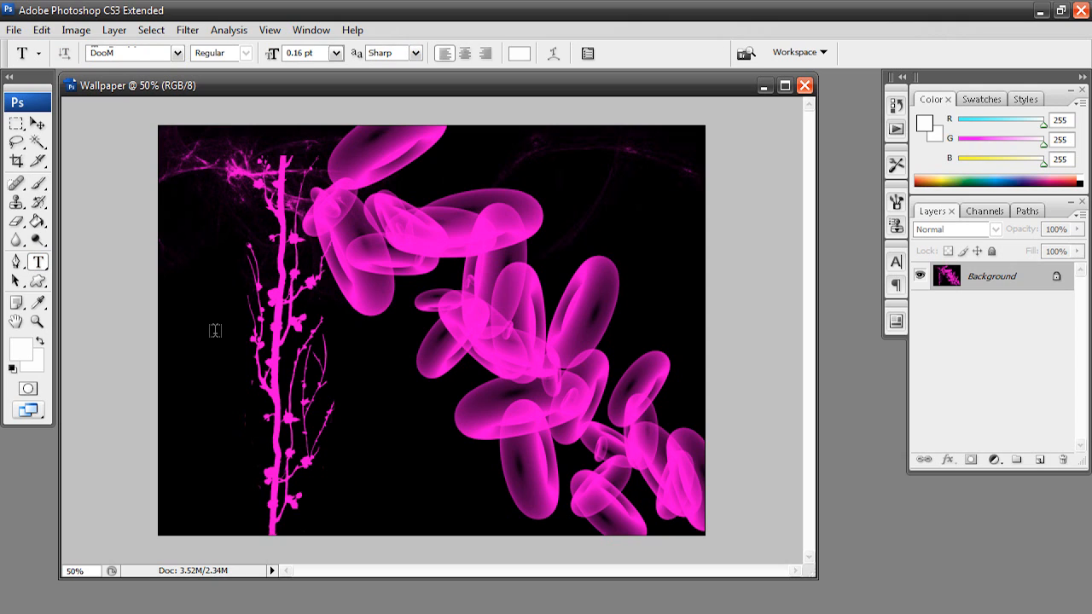
mouse_move(184, 290)
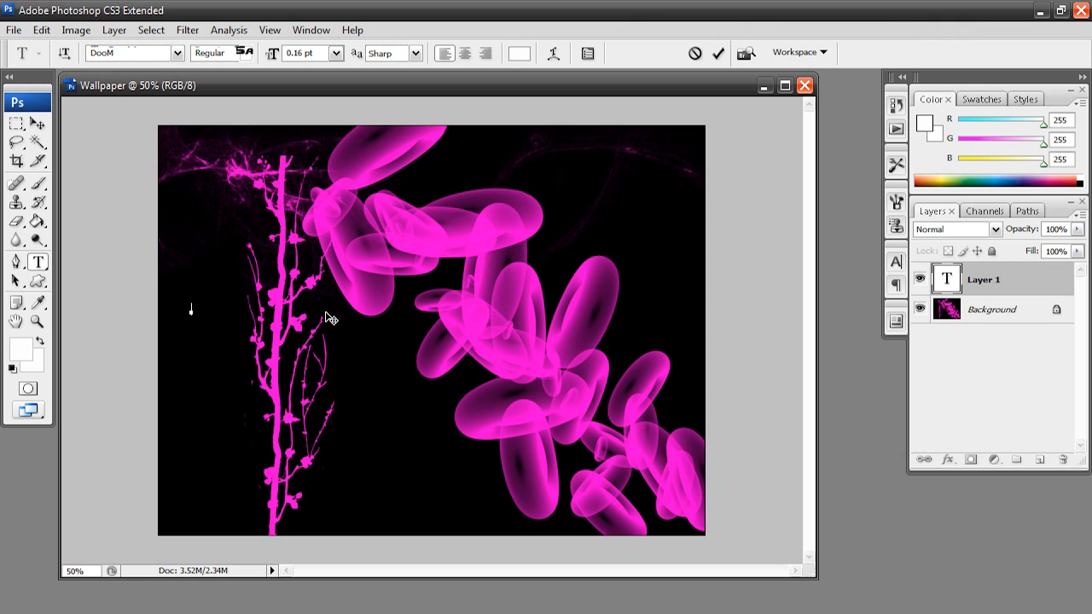
text(TECH)
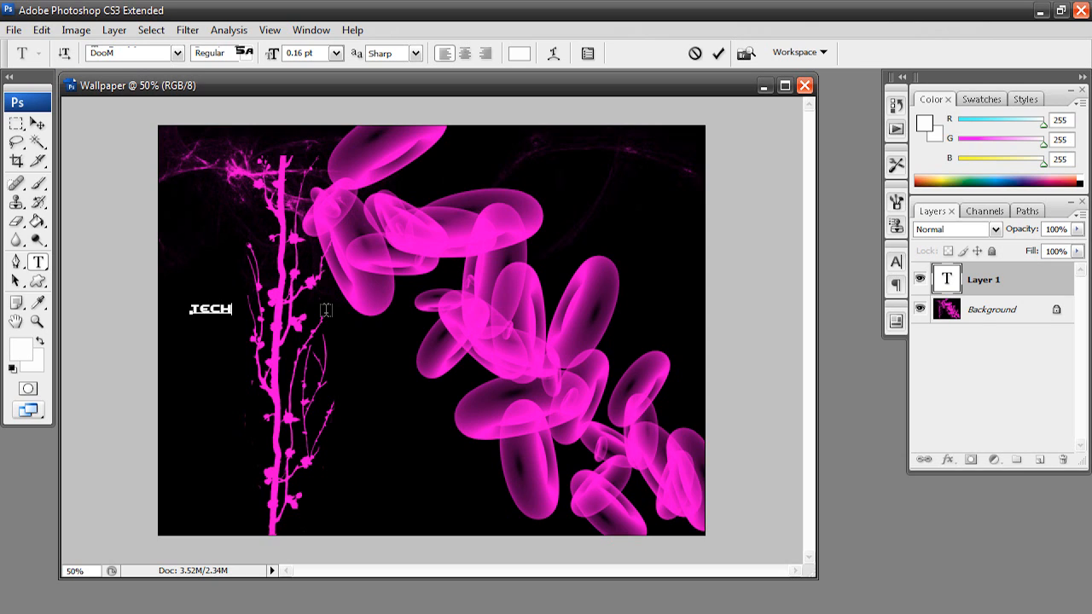
text(TOPIA)
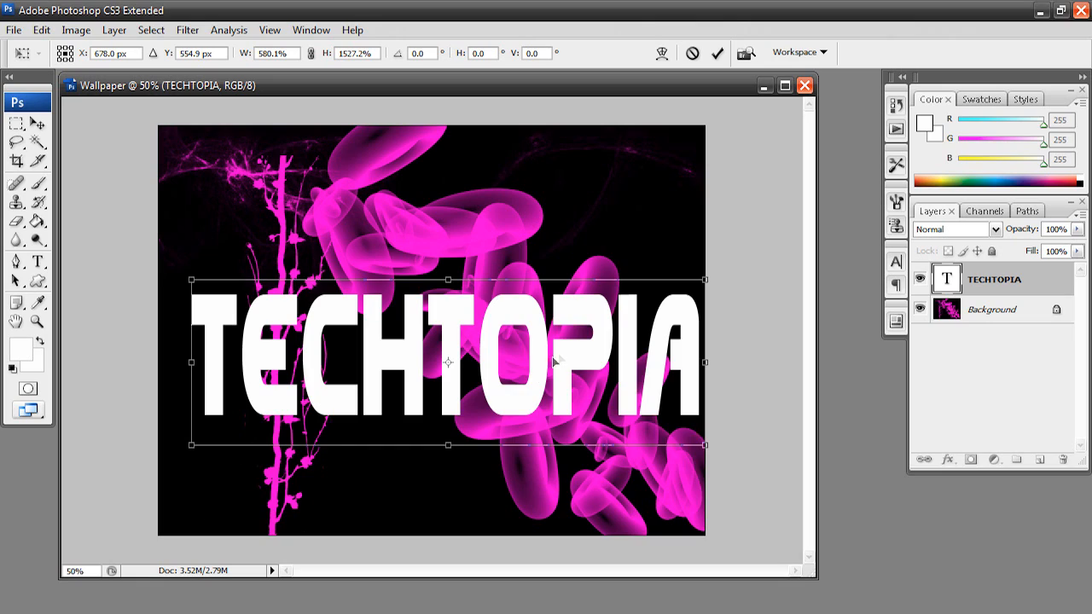
drag(448, 361, 442, 326)
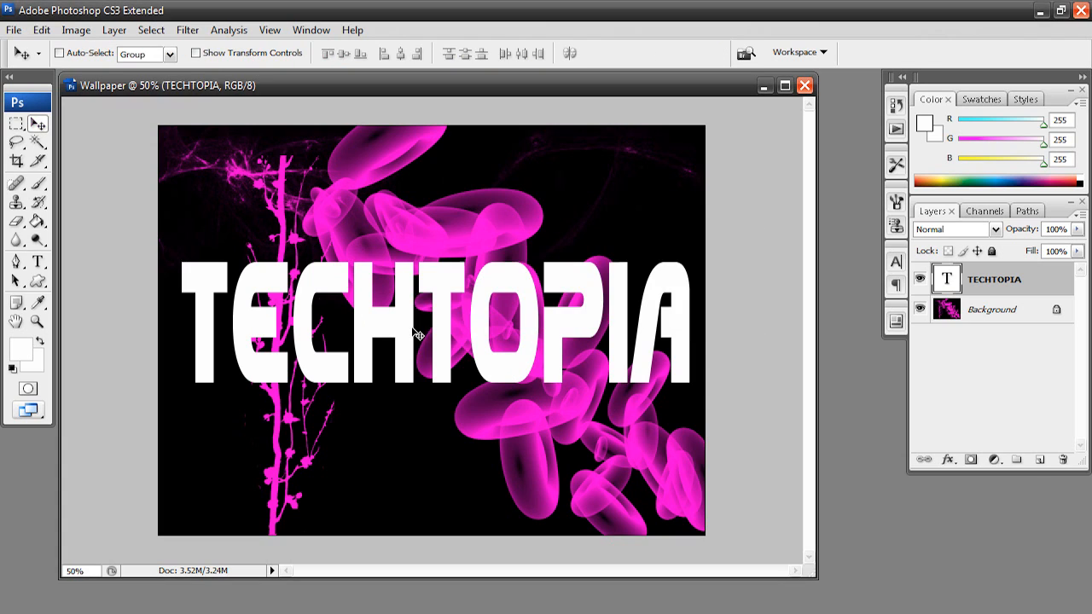
mouse_move(386, 380)
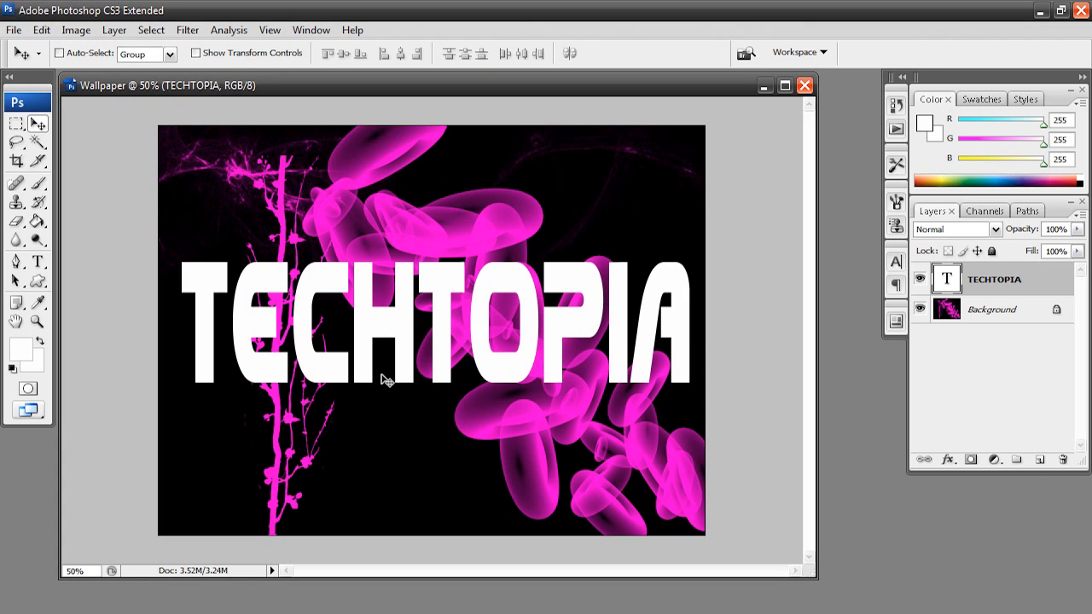
mouse_move(424, 335)
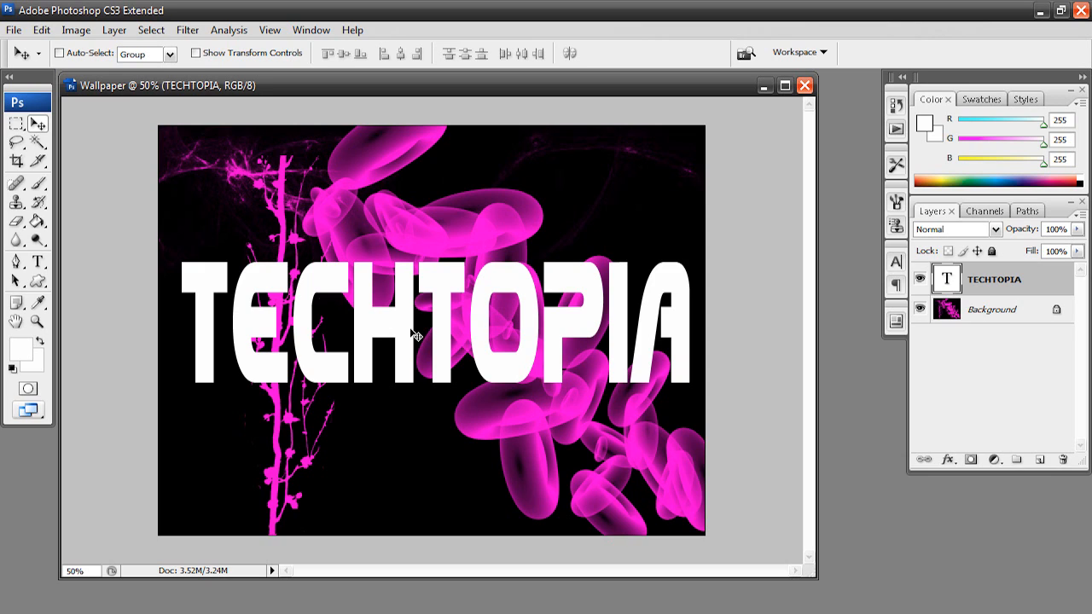
mouse_move(418, 334)
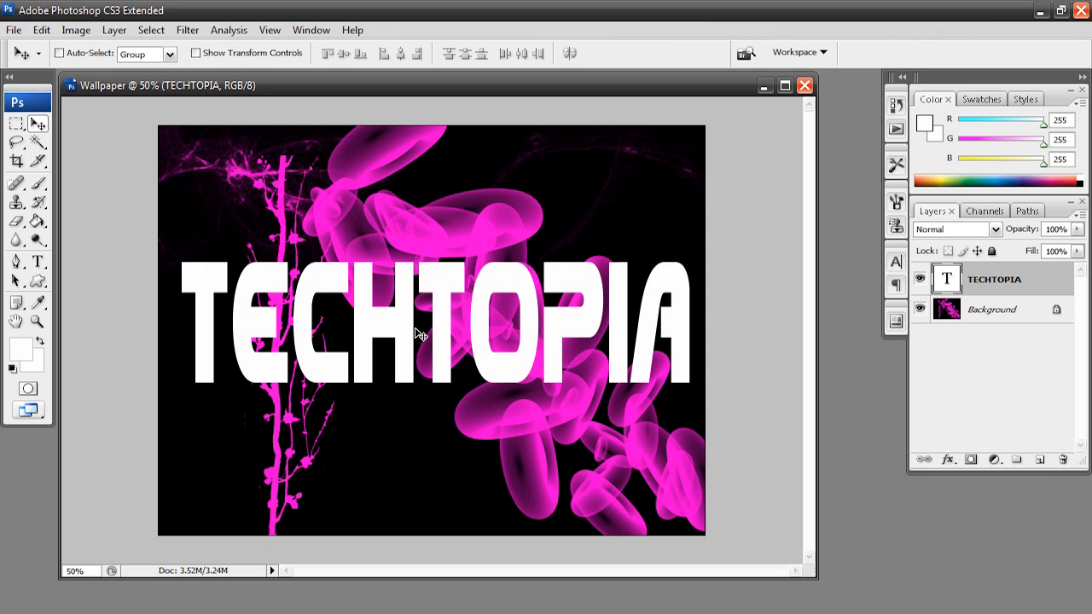
mouse_move(495, 326)
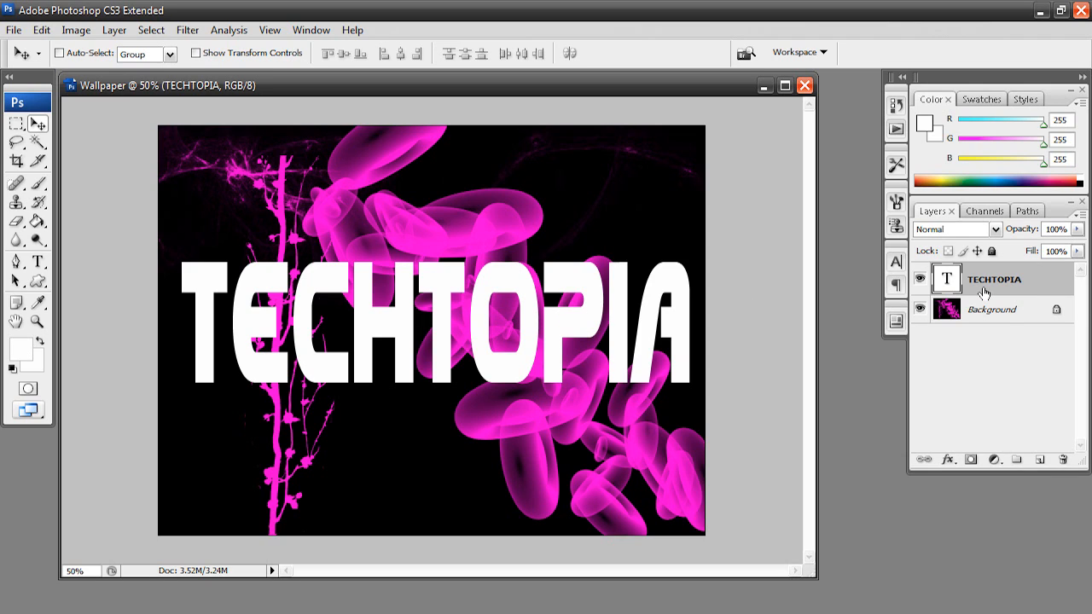
mouse_move(968, 289)
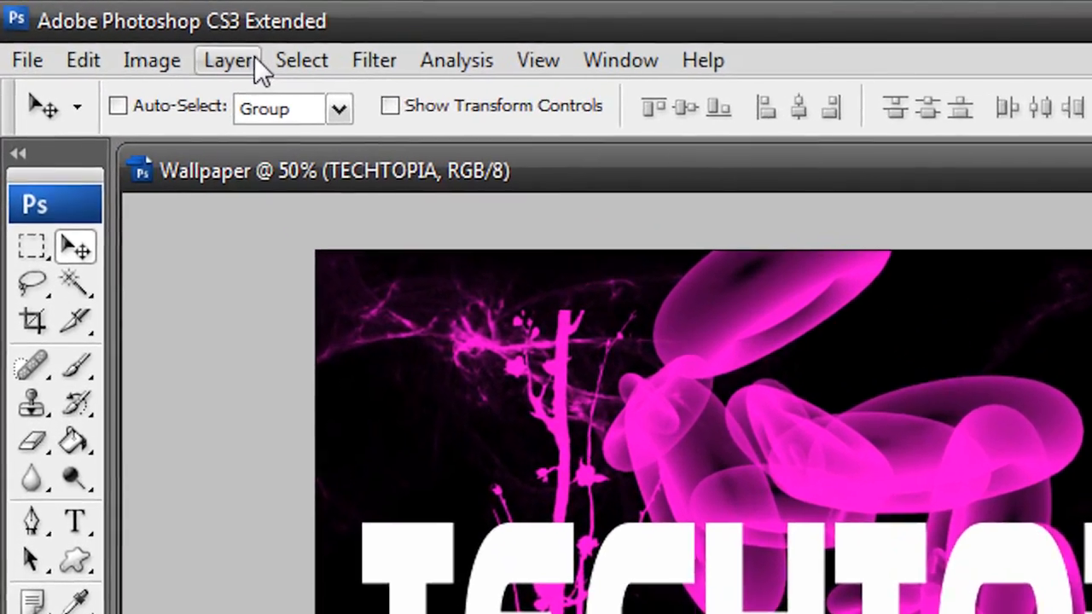
Step: Apply a Bevel and Emboss layer style to the TECHTOPIA text layer
click(228, 60)
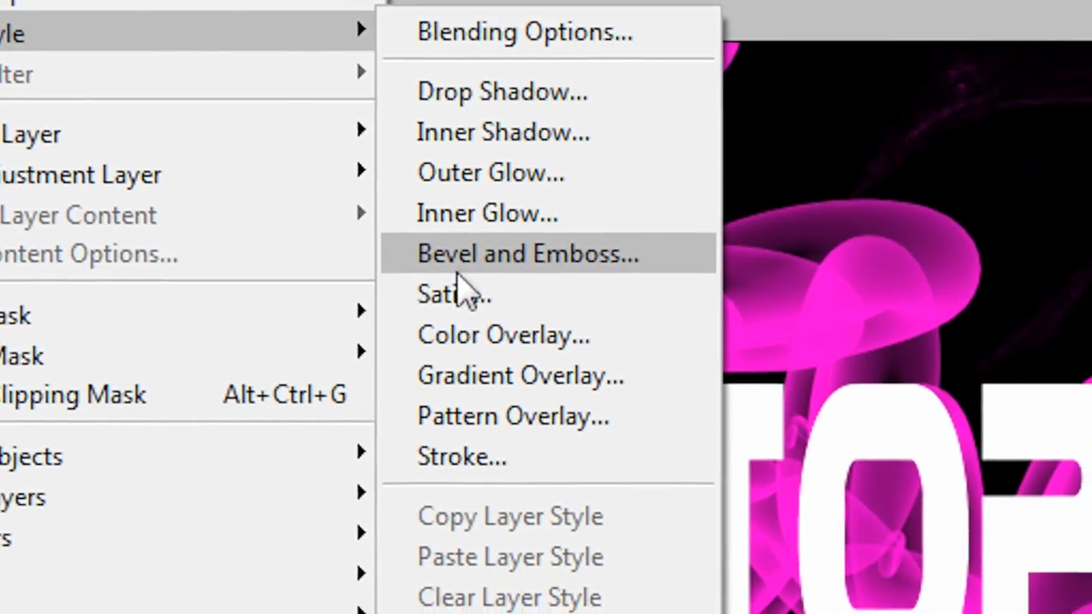
click(524, 253)
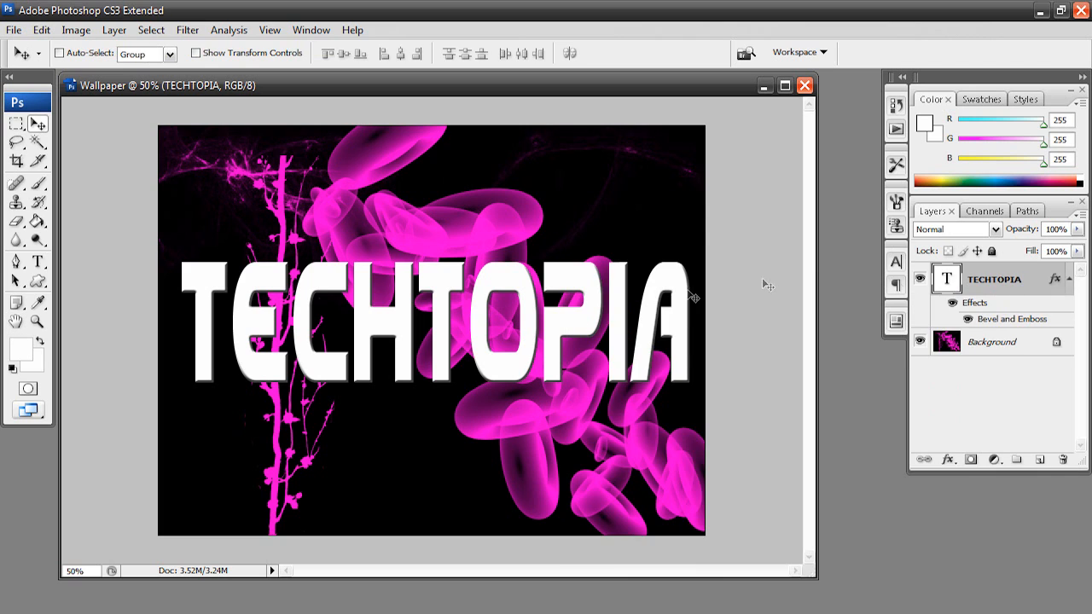
mouse_move(357, 373)
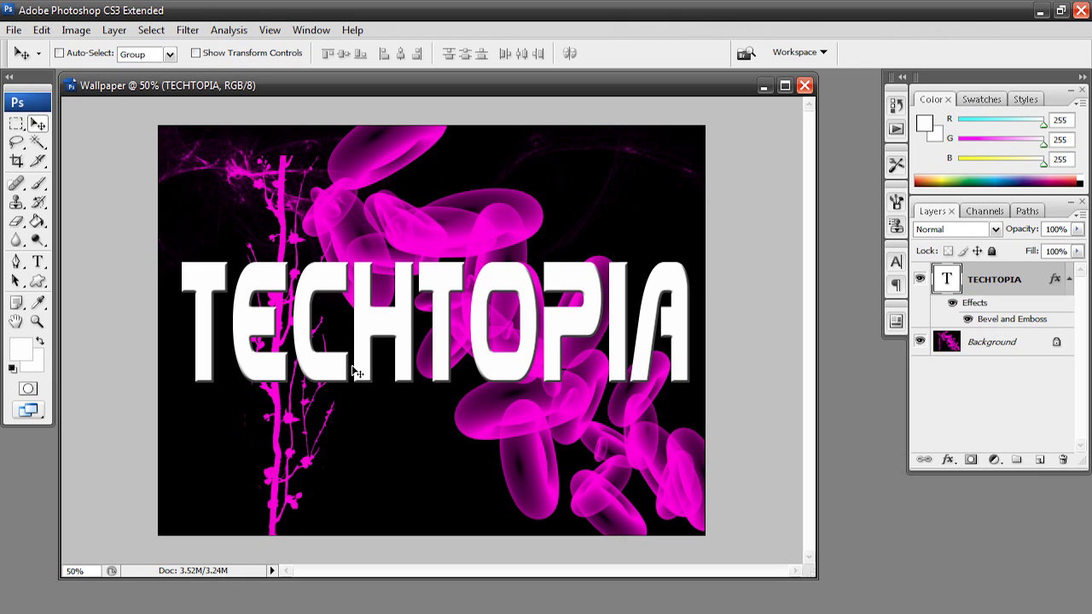
mouse_move(362, 374)
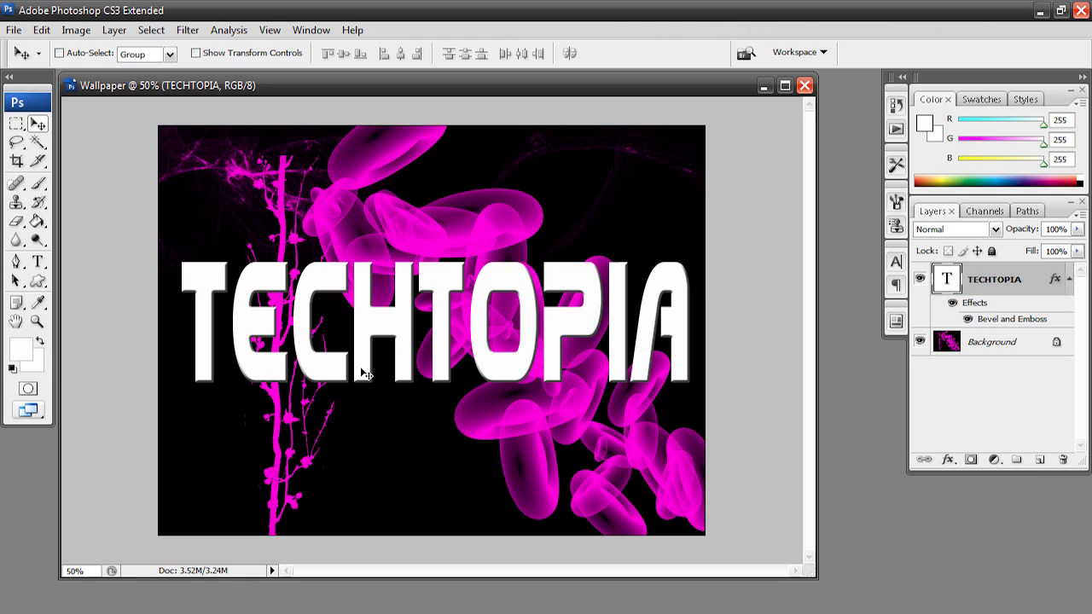
mouse_move(114, 30)
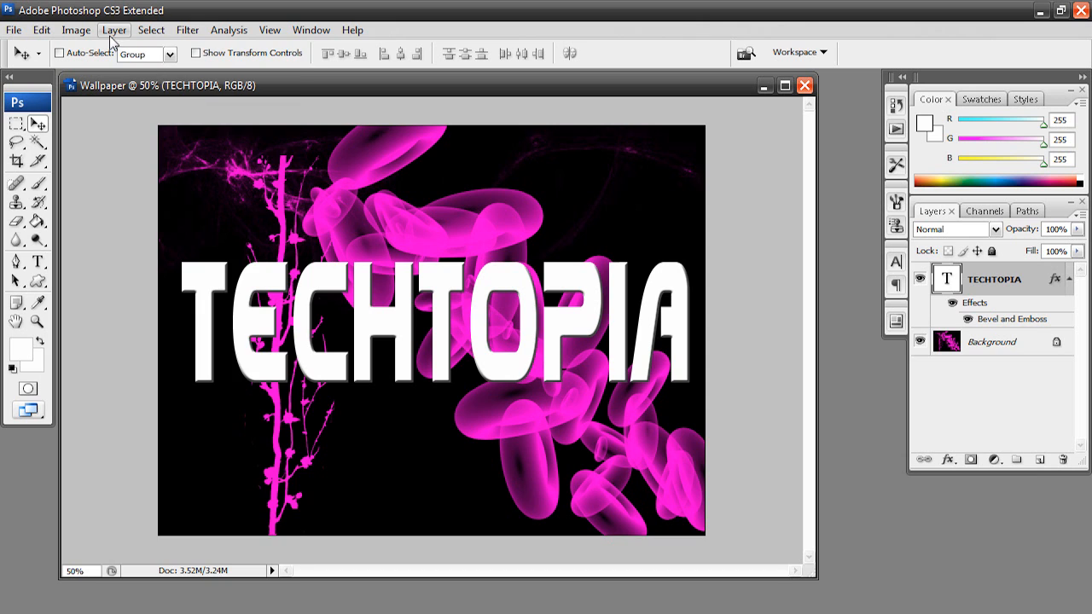
Step: Apply a reflected, reversed Gradient Overlay to the TECHTOPIA text layer
click(114, 29)
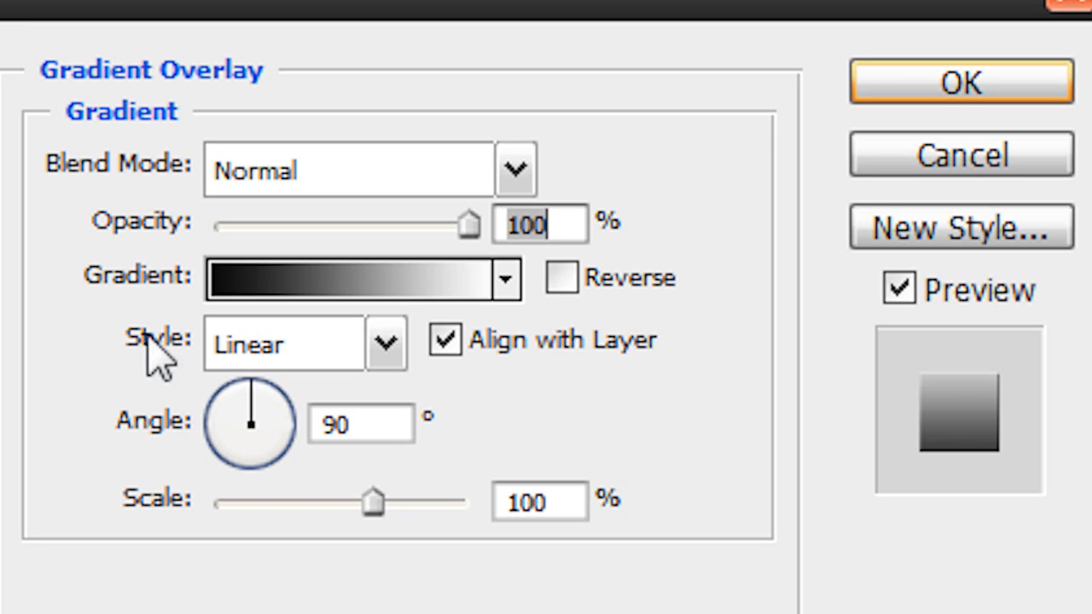
click(384, 341)
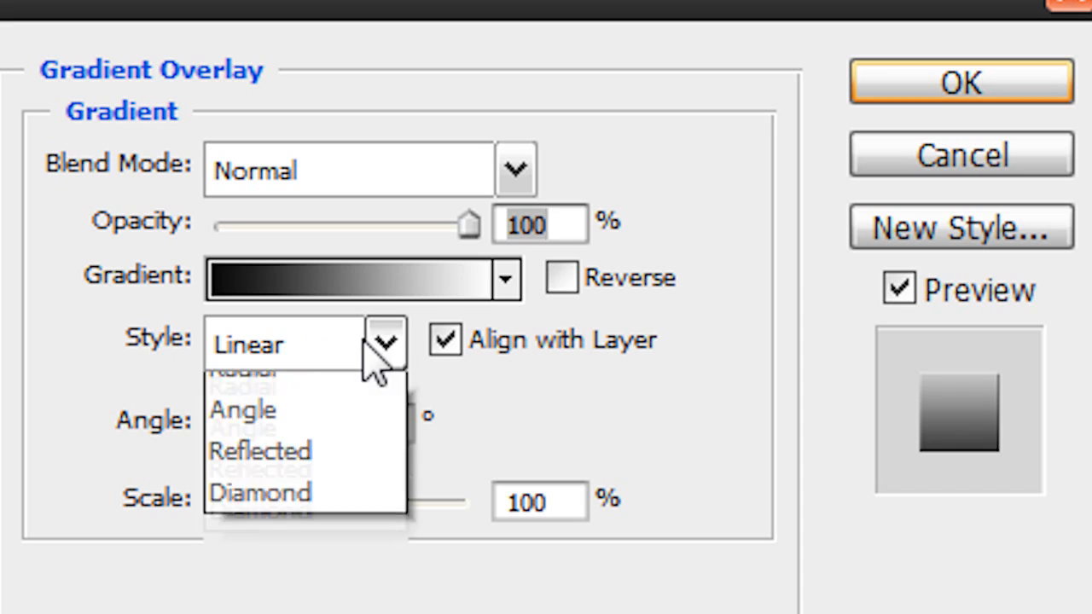
click(260, 450)
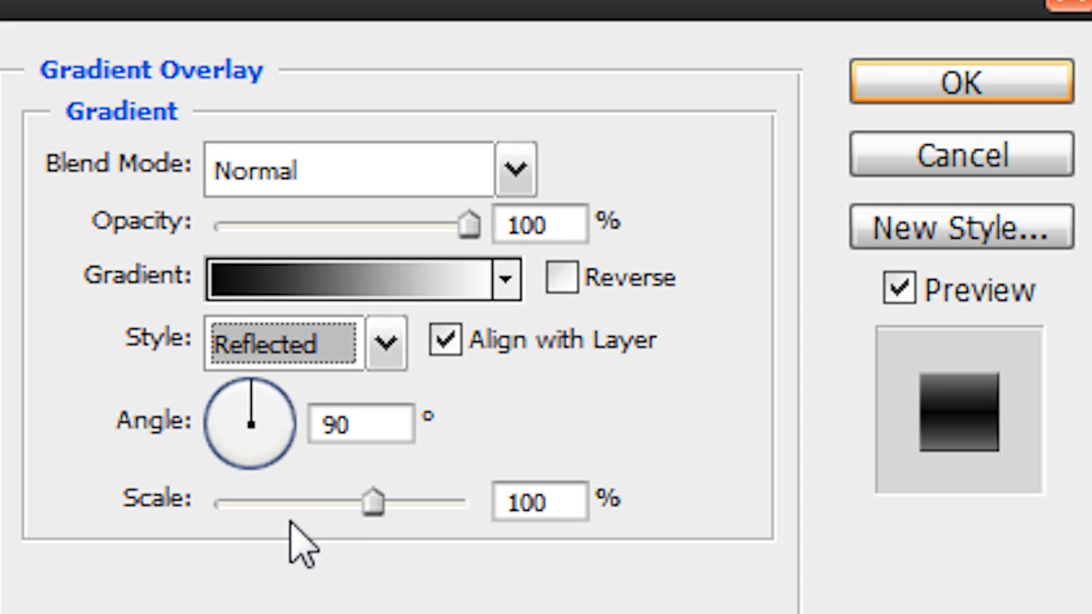
mouse_move(561, 280)
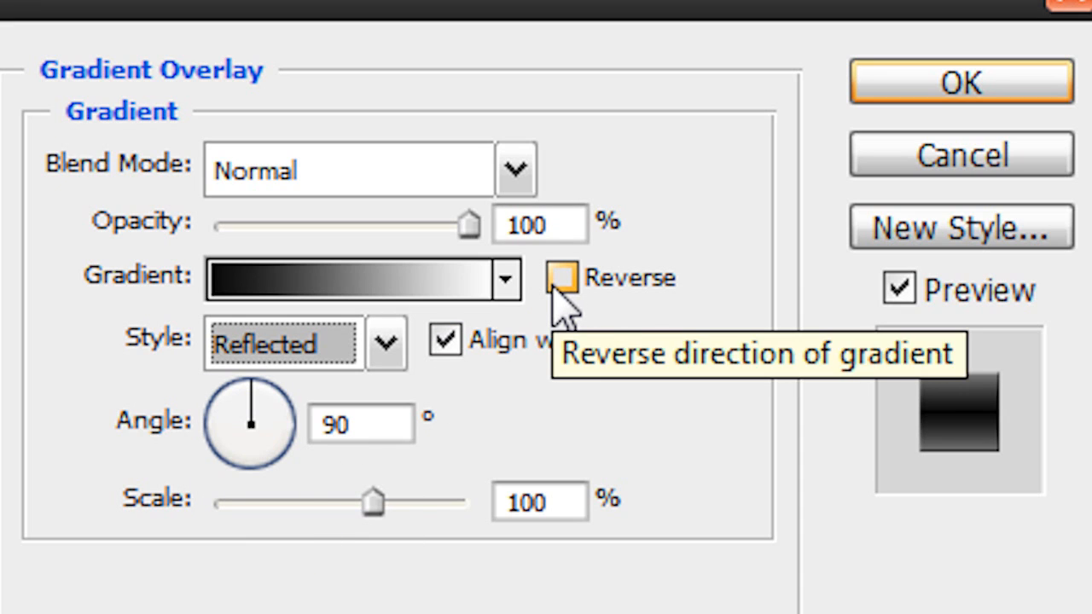
click(562, 277)
text(150)
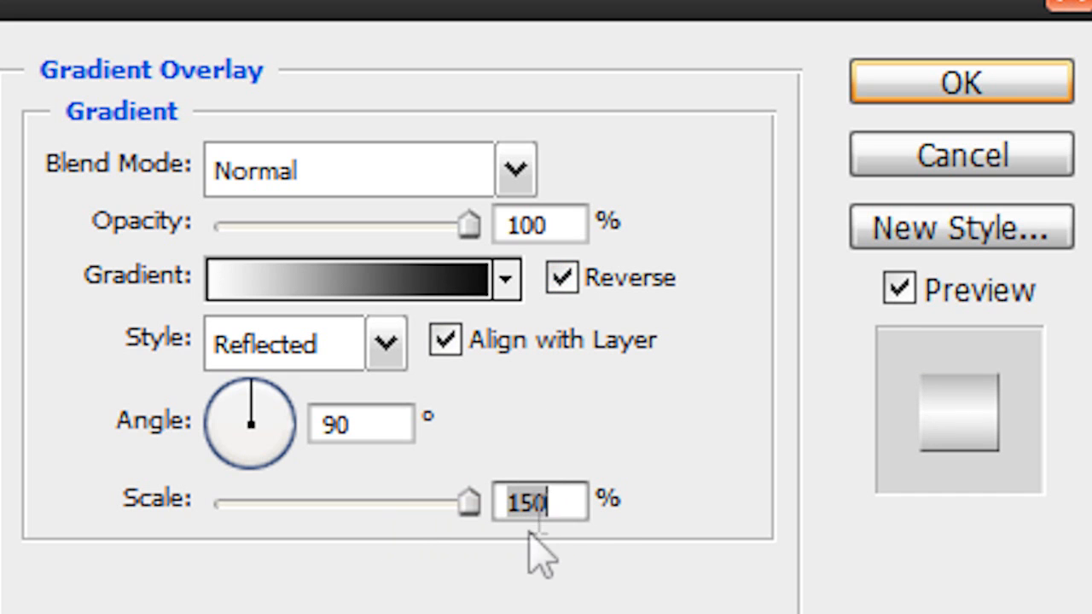
click(960, 82)
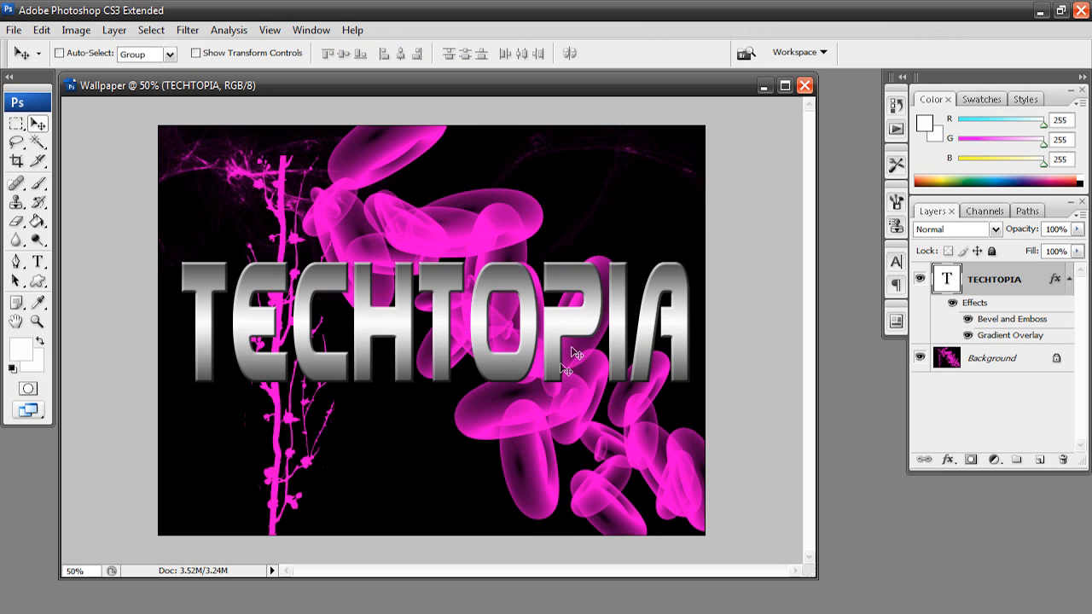
mouse_move(417, 486)
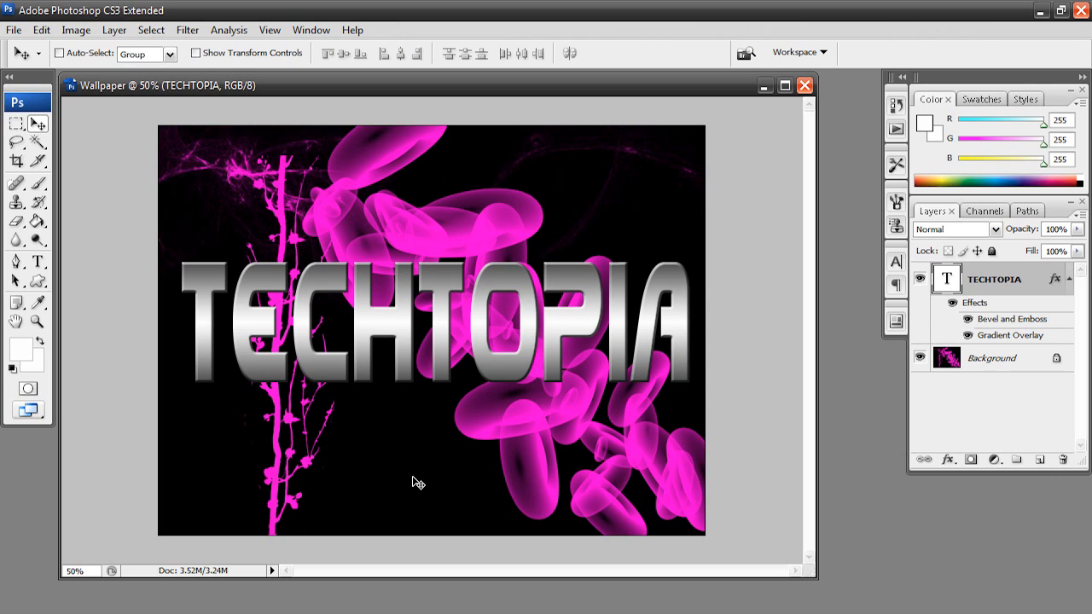
mouse_move(413, 487)
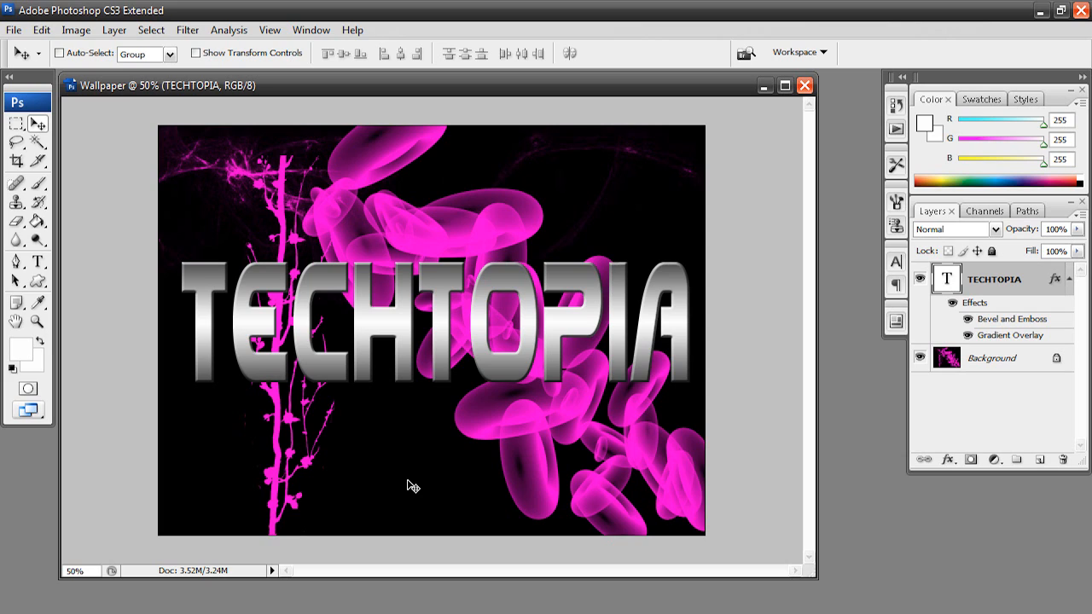
mouse_move(377, 460)
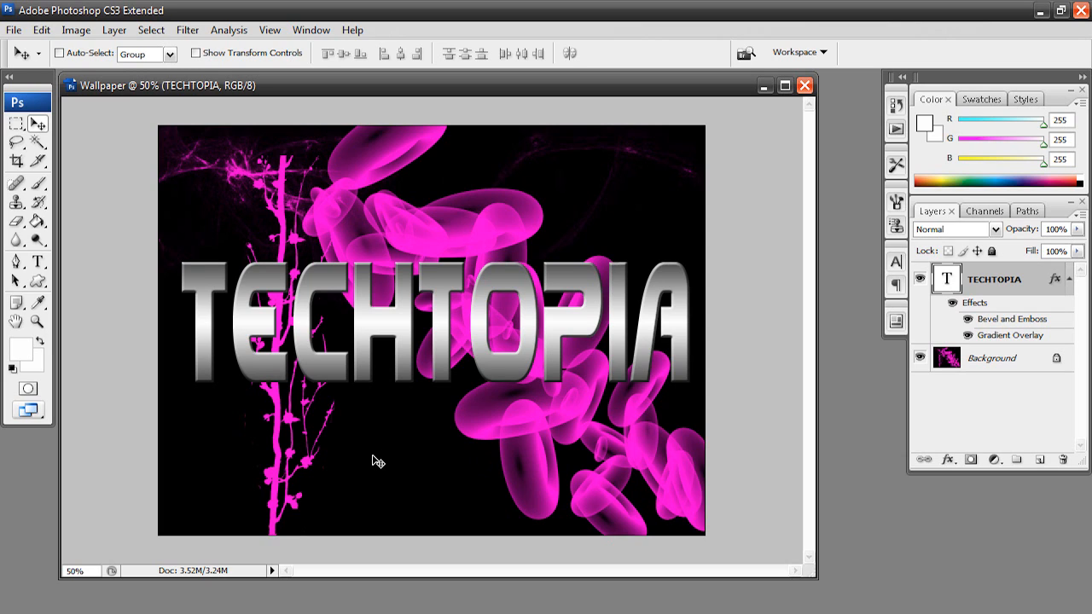
mouse_move(373, 454)
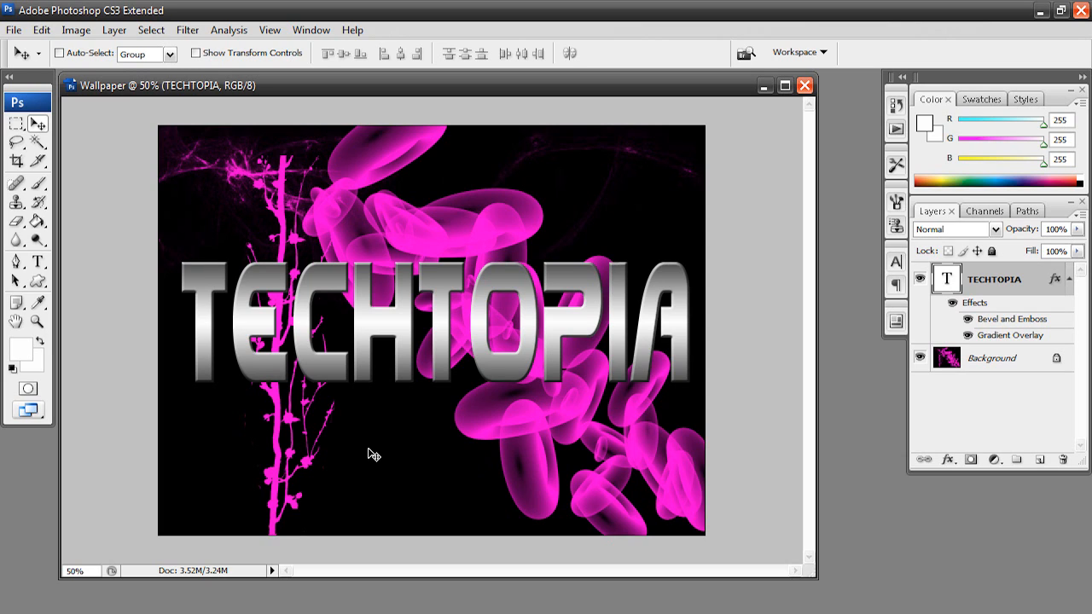
mouse_move(346, 412)
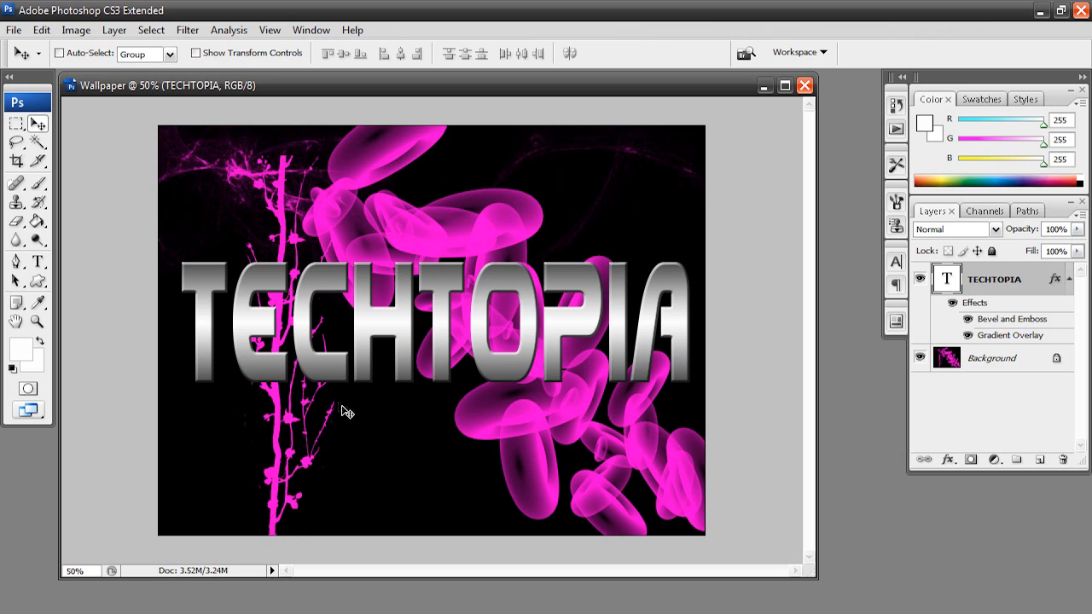
mouse_move(297, 395)
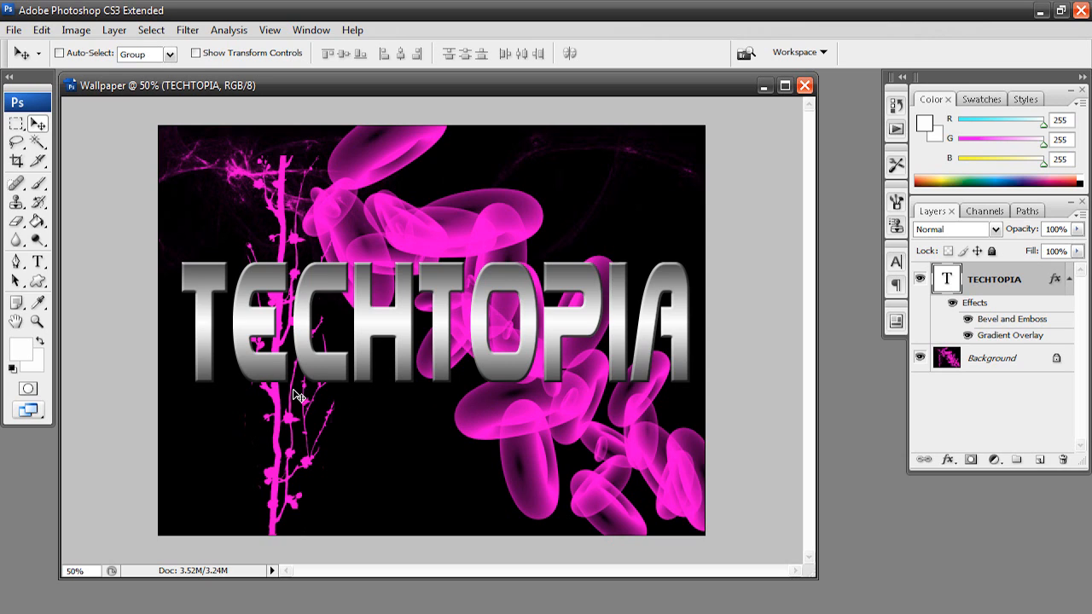
mouse_move(281, 397)
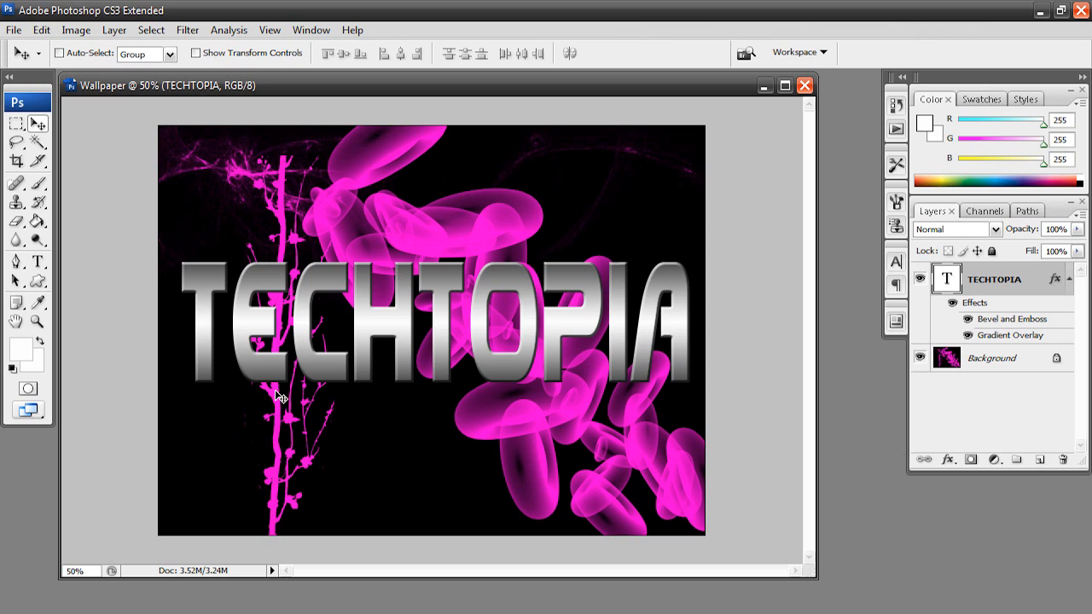
mouse_move(353, 382)
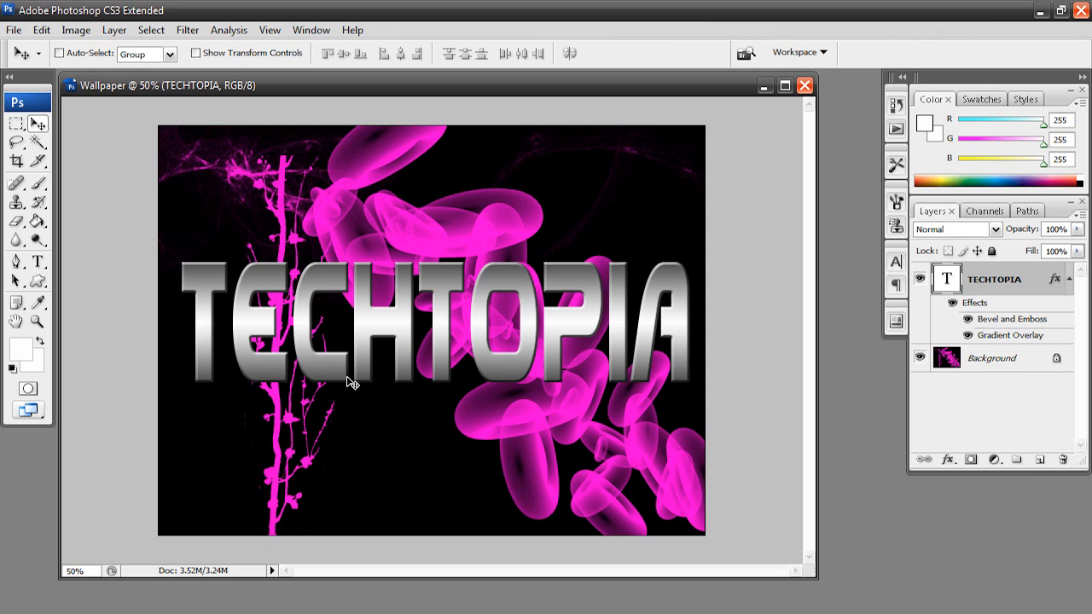
mouse_move(310, 300)
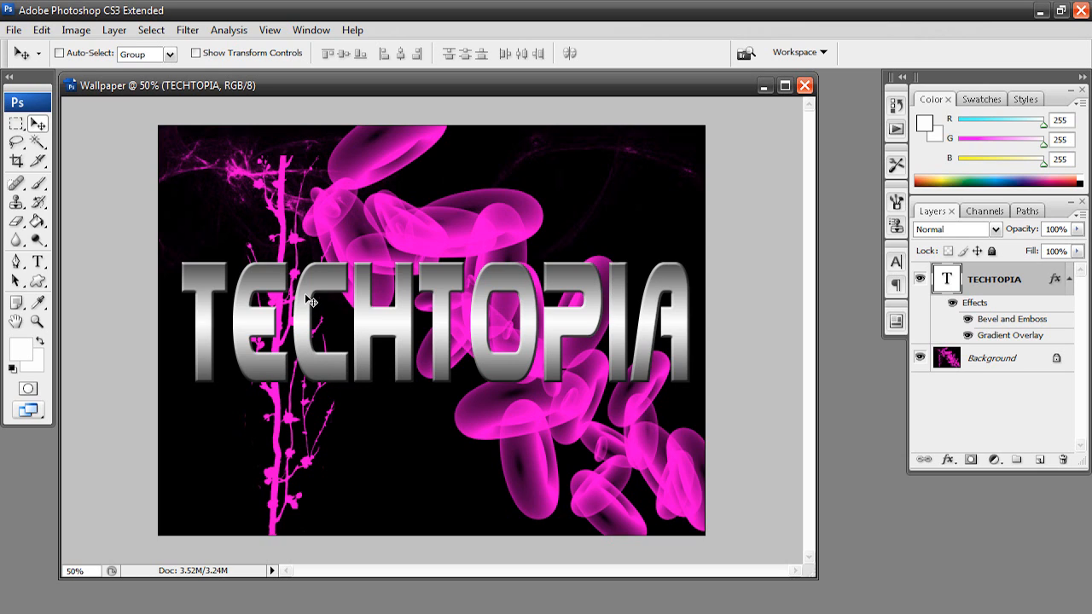
mouse_move(323, 320)
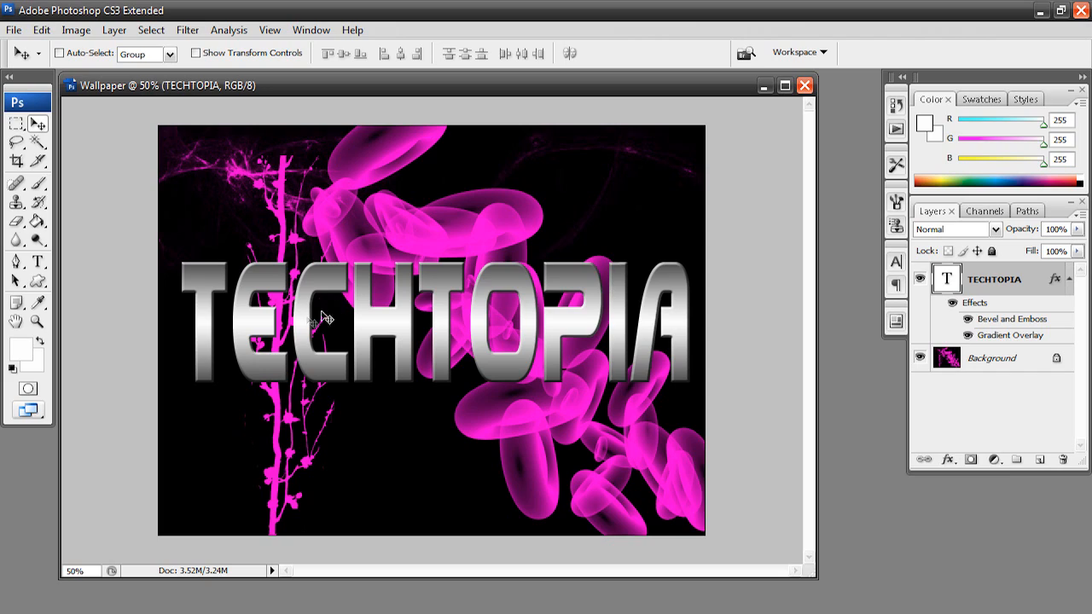
mouse_move(294, 258)
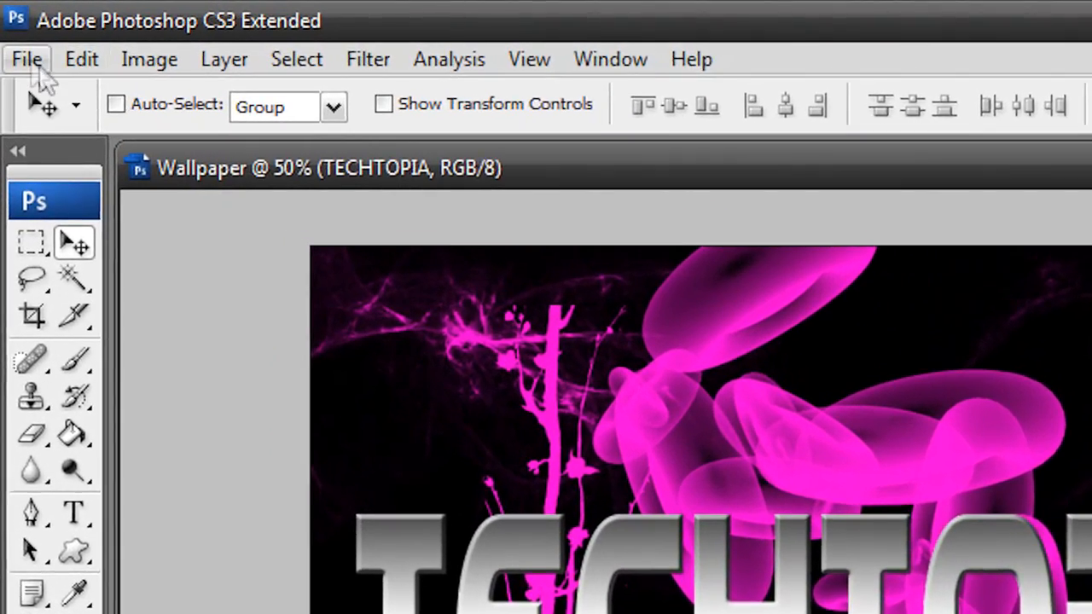
Step: Save the wallpaper as PNG image fsdfsd, then open fsdfsd for viewing
click(26, 59)
text(fsdfsd.psd)
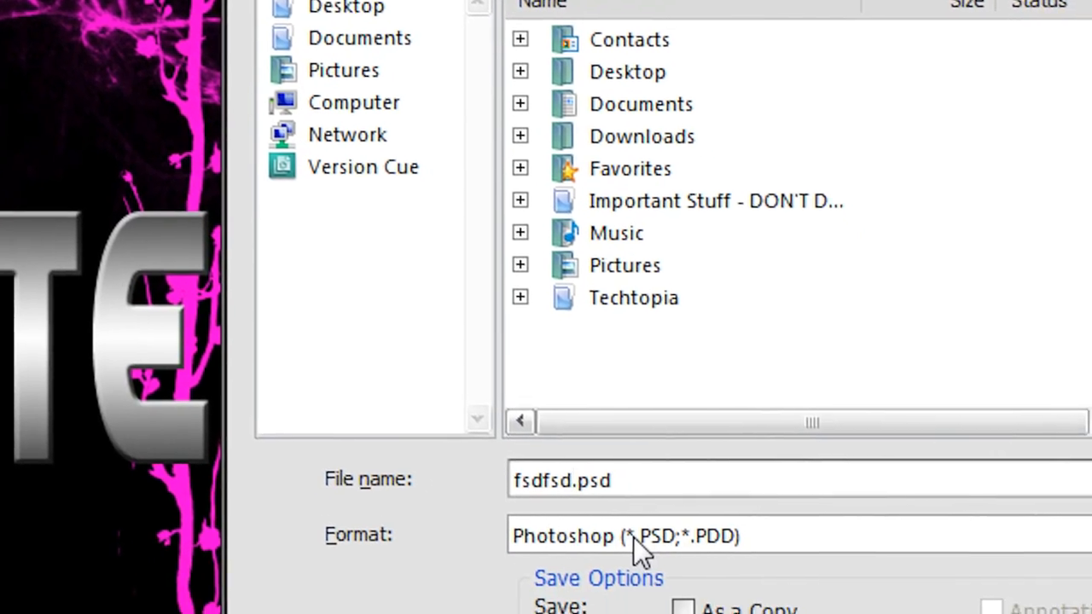
click(640, 536)
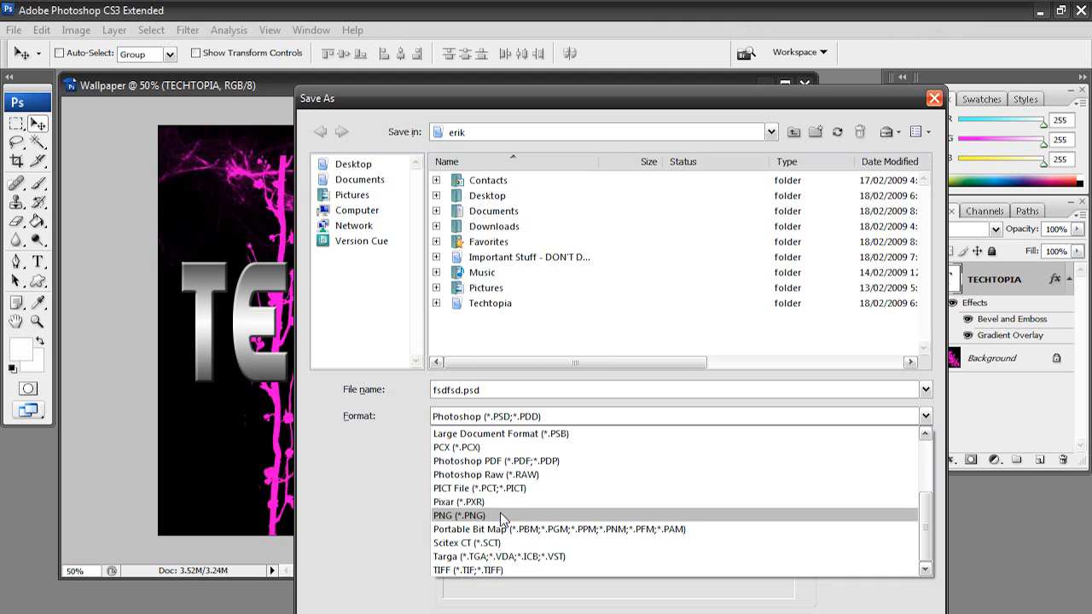
click(458, 515)
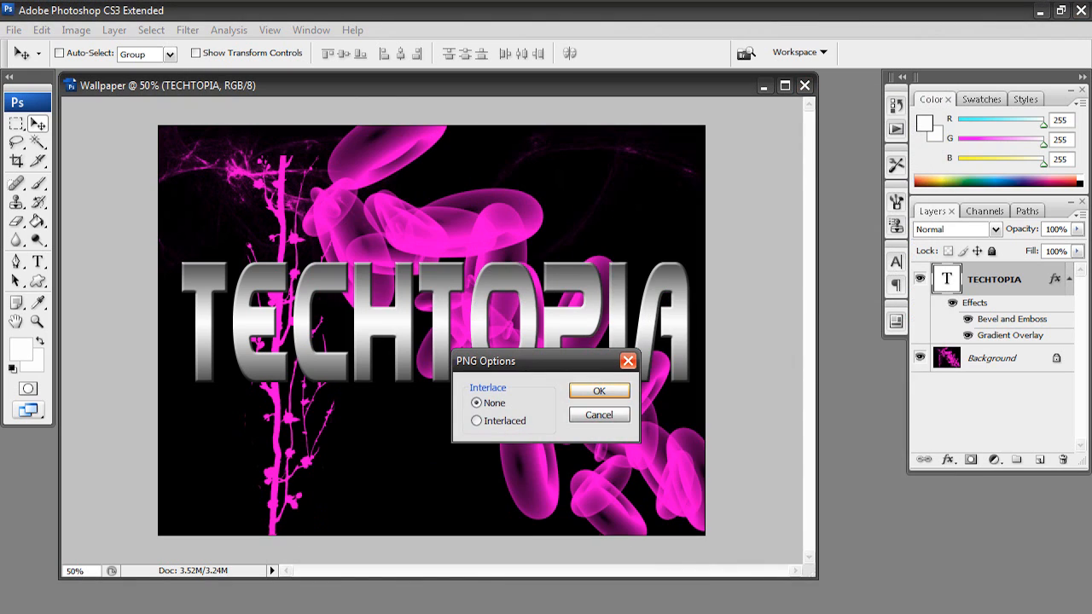
click(598, 390)
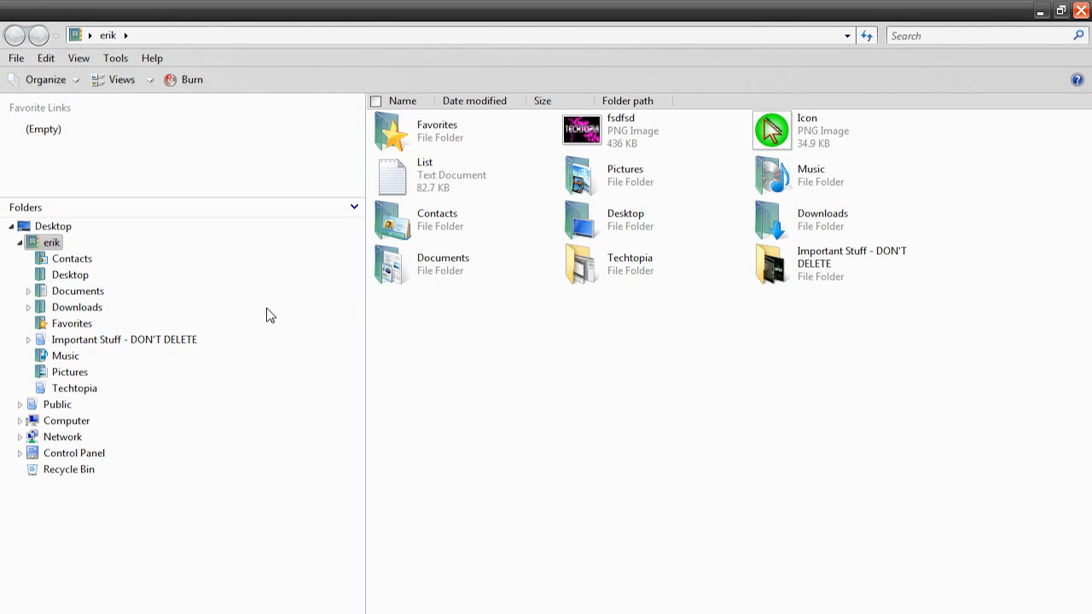
click(621, 130)
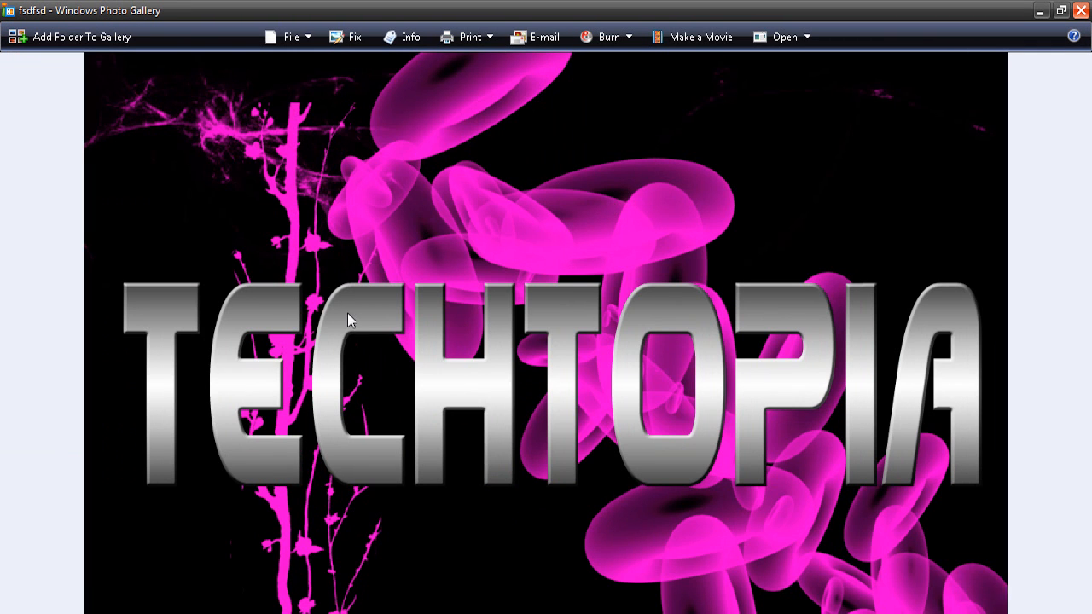
mouse_move(365, 308)
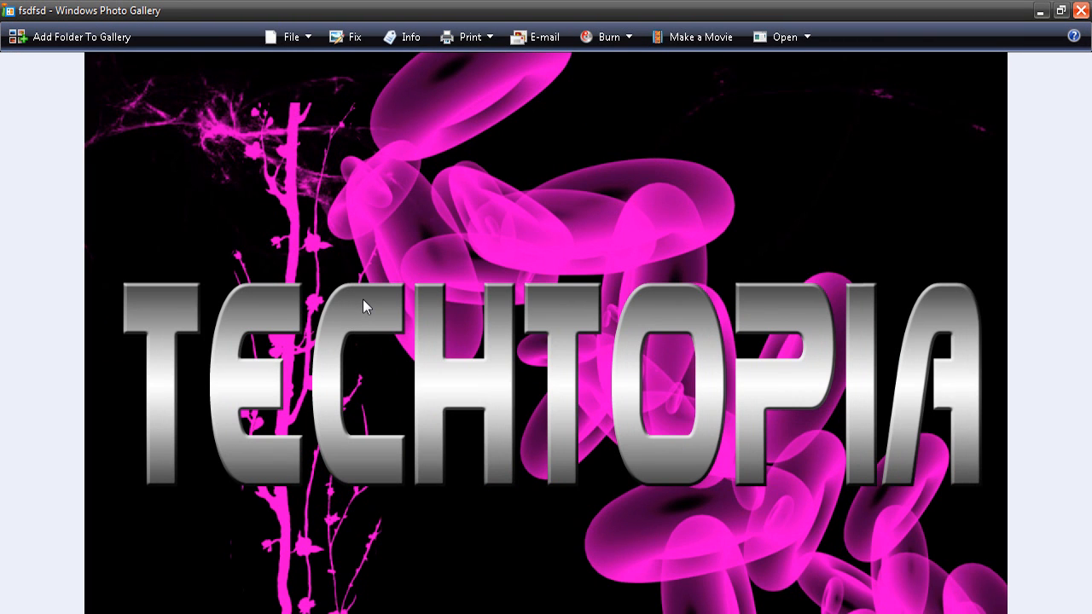
Step: Bring up the shortcut menu for the displayed TECHTOPIA image
right_click(364, 305)
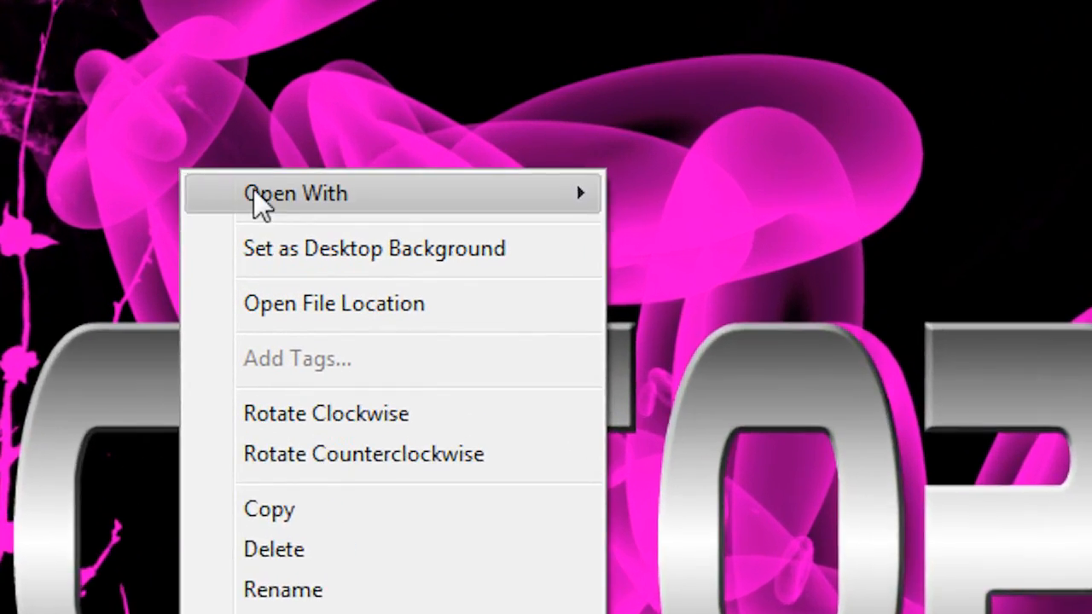
mouse_move(256, 247)
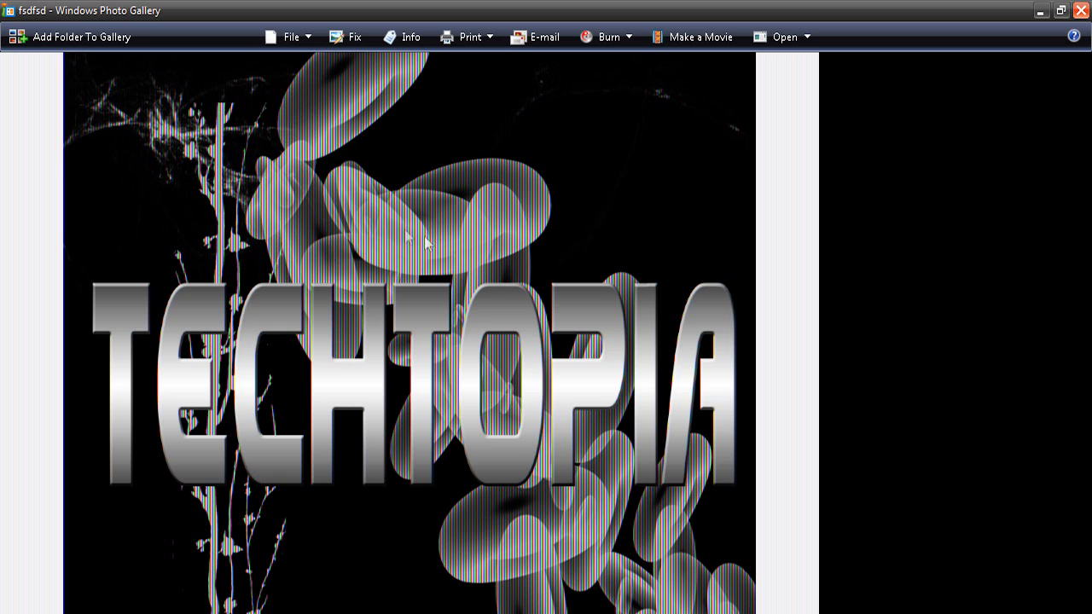
mouse_move(612, 154)
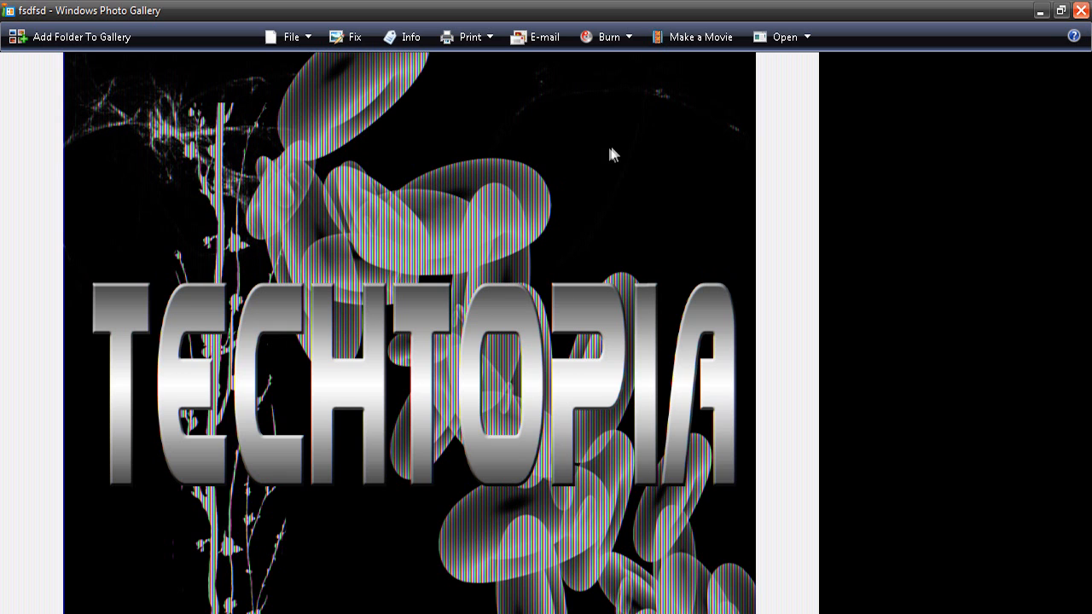
mouse_move(1035, 28)
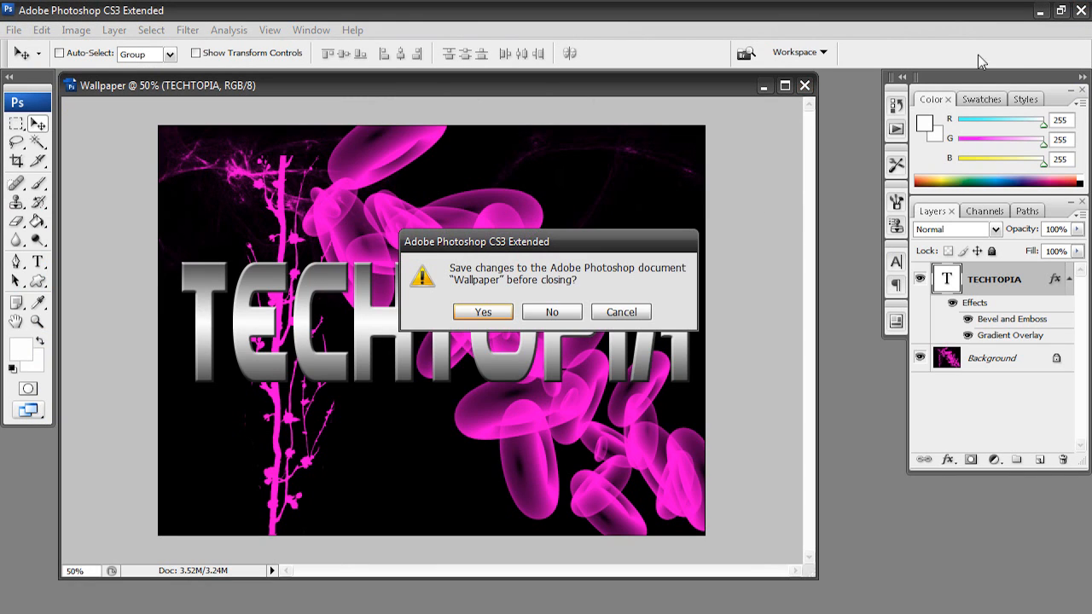
Step: Answer No to saving changes so Photoshop closes, revealing the new wallpaper
click(552, 312)
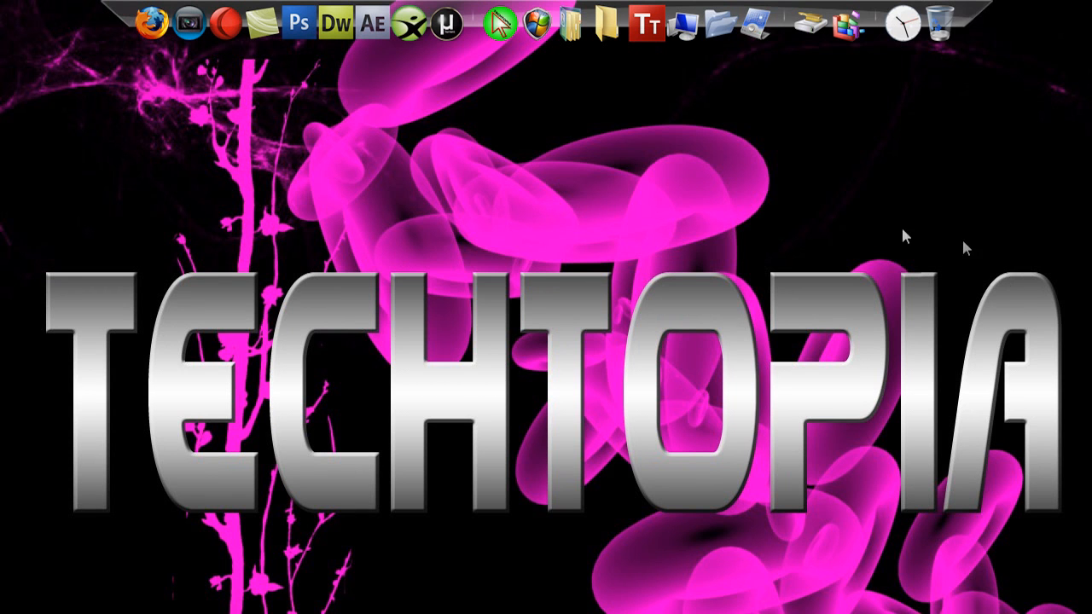
mouse_move(757, 235)
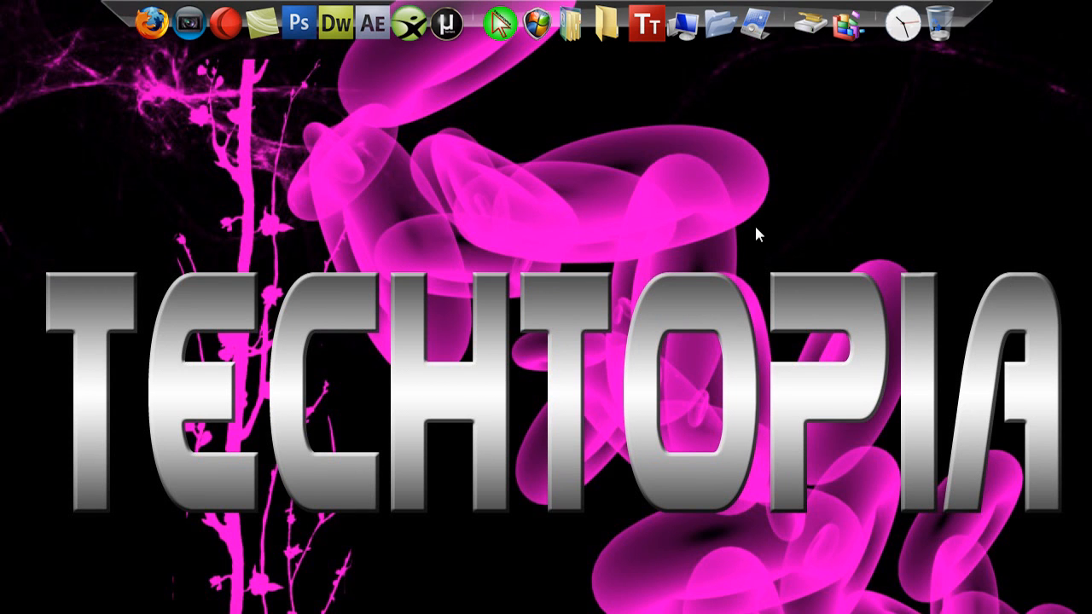